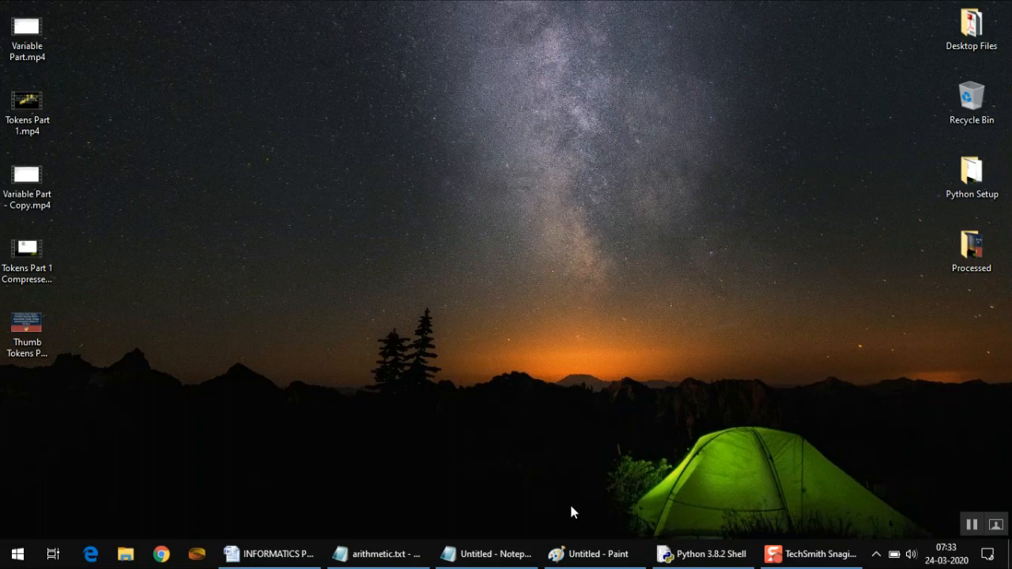
# Bring the blank untitled note forward and write the heading 'Keyword:' at its top.
pyautogui.click(493, 554)
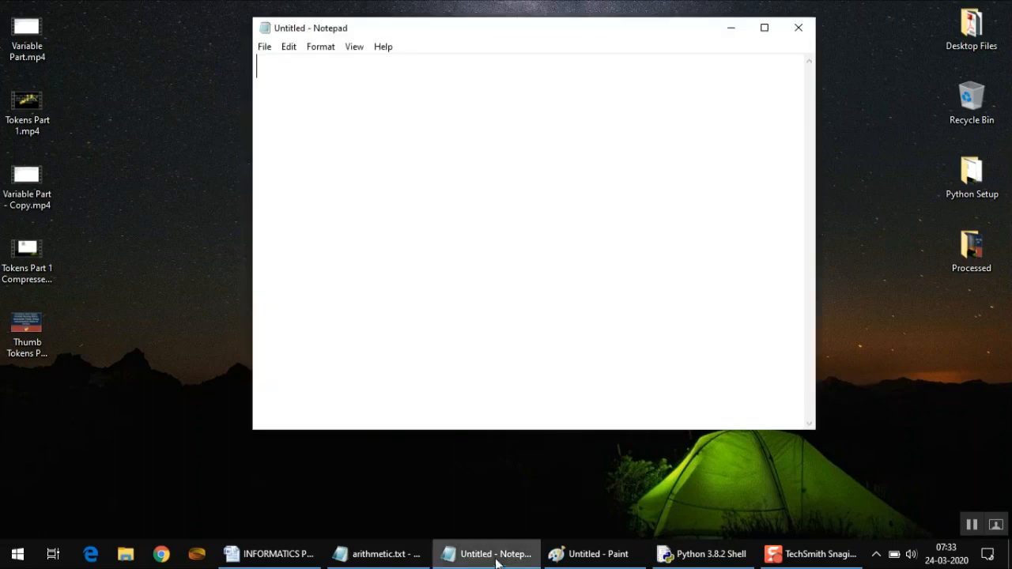
pyautogui.moveTo(512, 234)
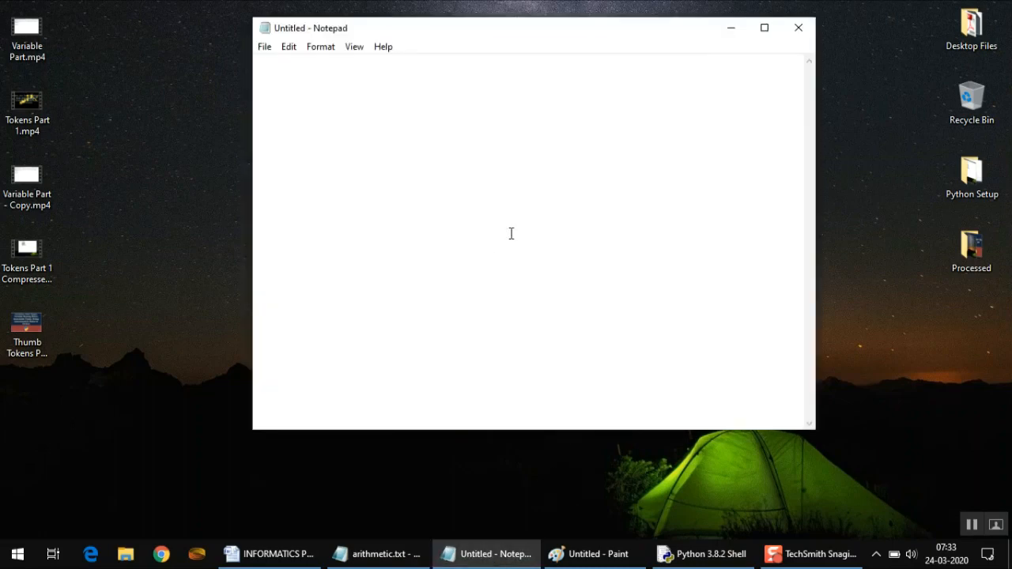
pyautogui.write('Ke')
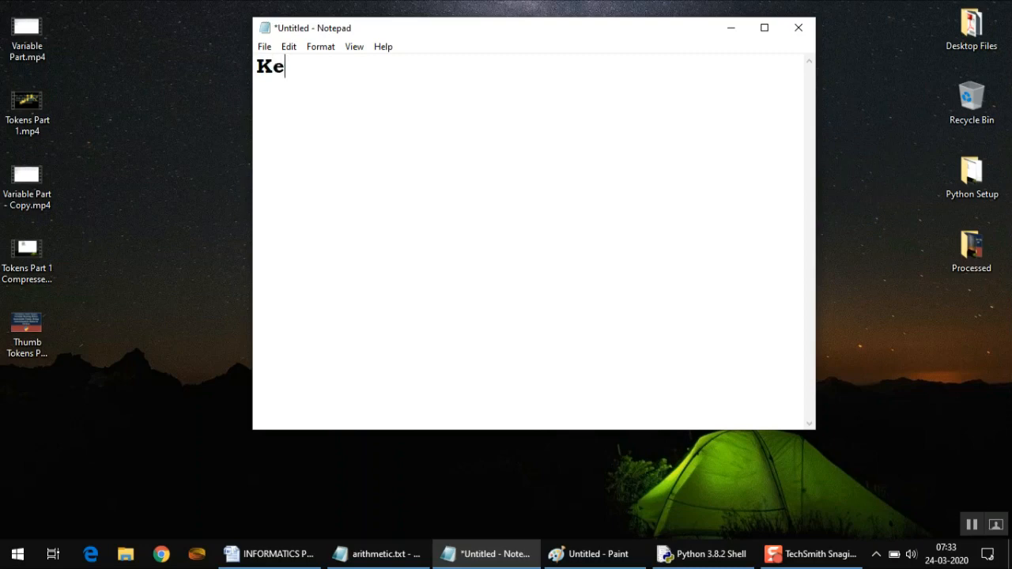
pyautogui.write('yword')
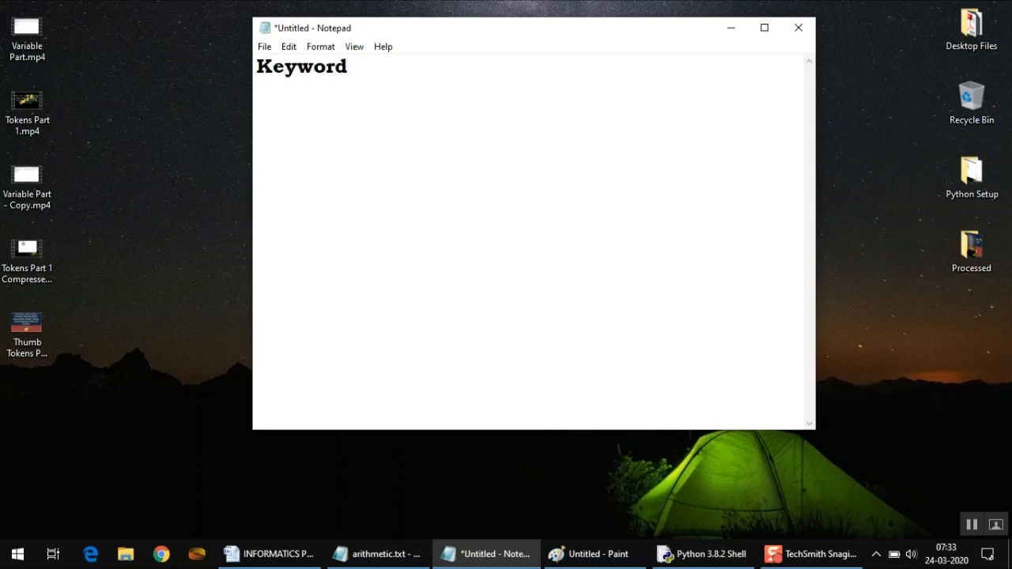
pyautogui.write(':')
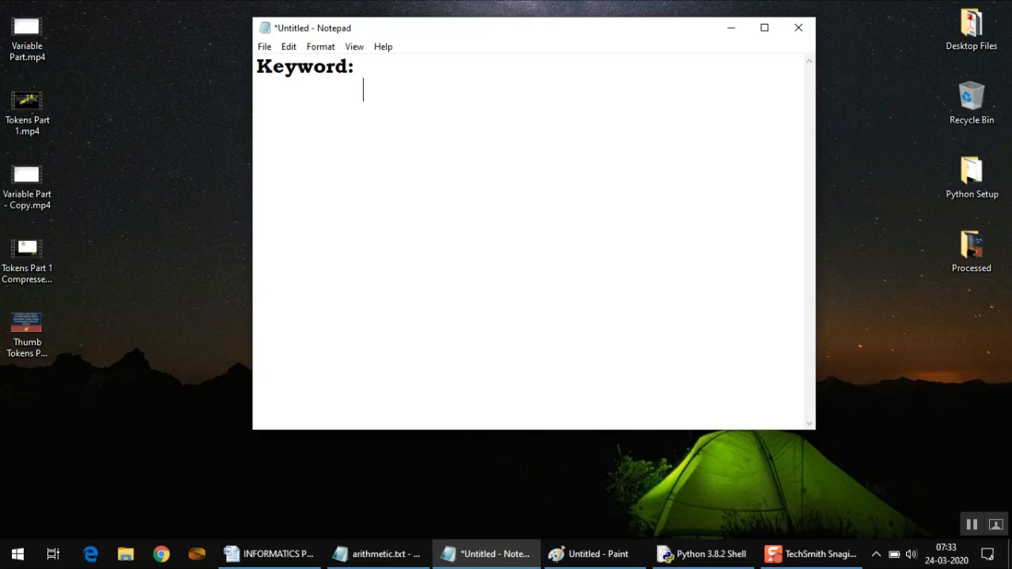
# Write the definition 'Keywords are reserved words in python' and start a new line below it.
pyautogui.write('Keywords')
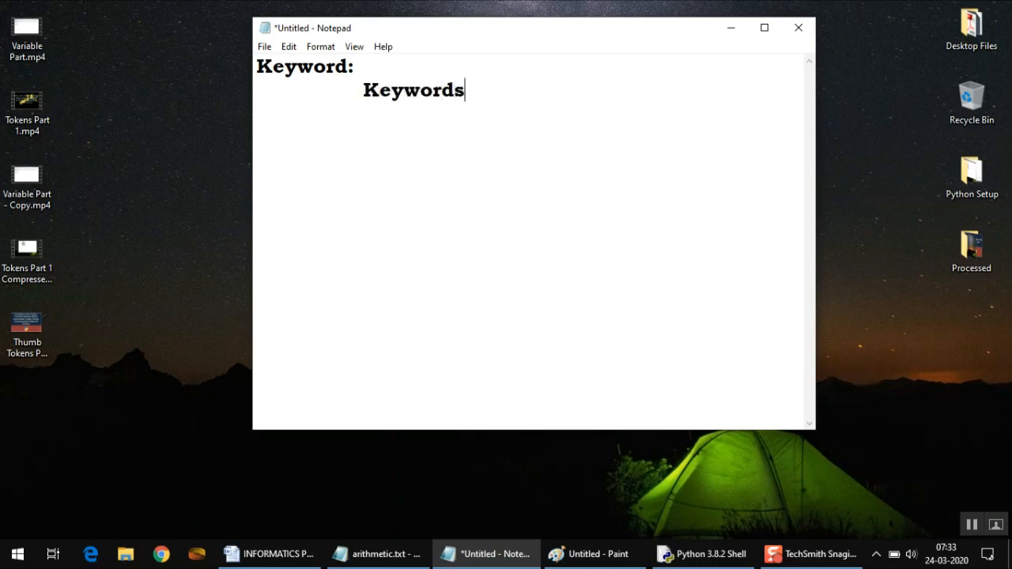
pyautogui.write('are res')
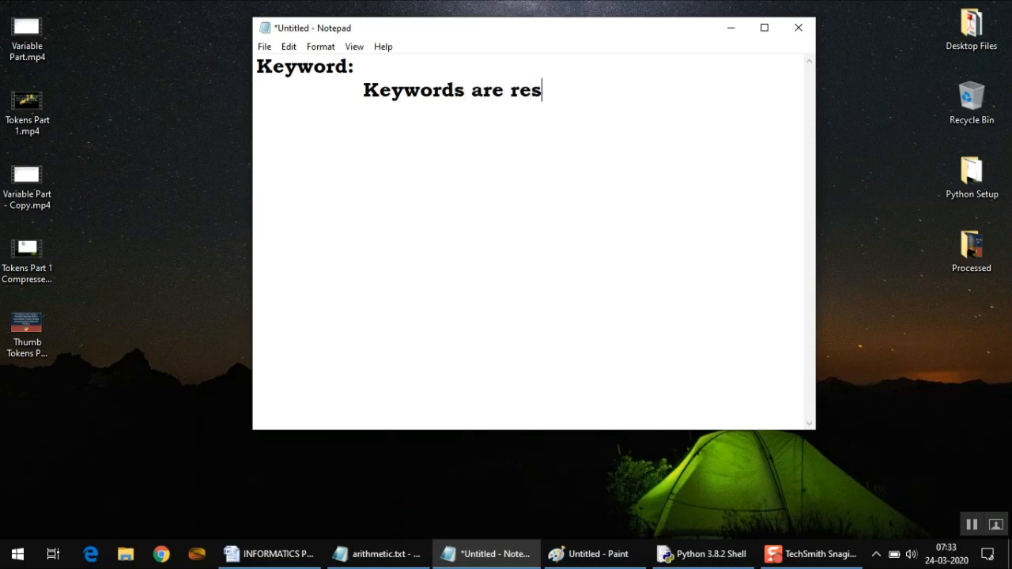
pyautogui.write('erved words in')
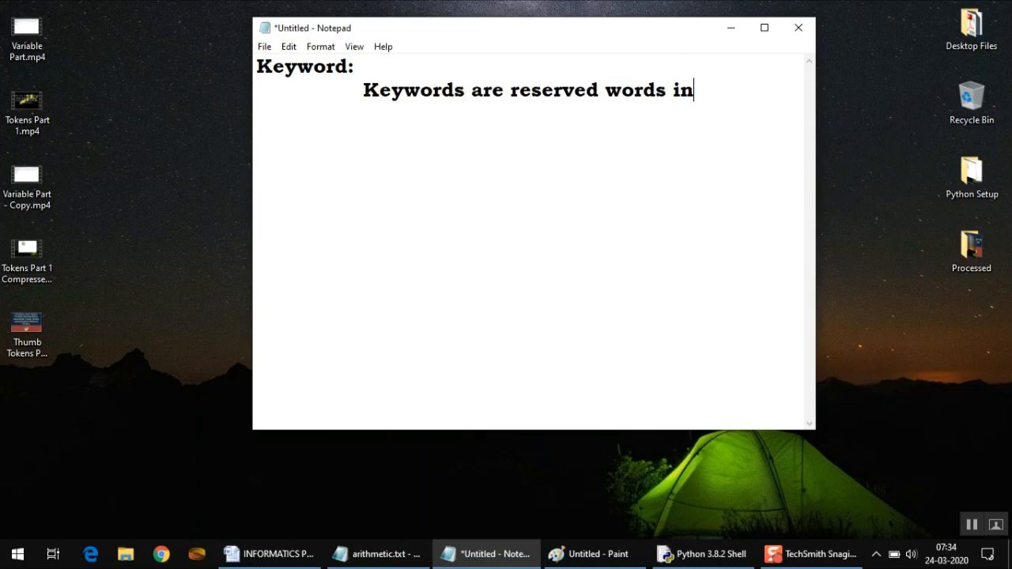
pyautogui.write('python')
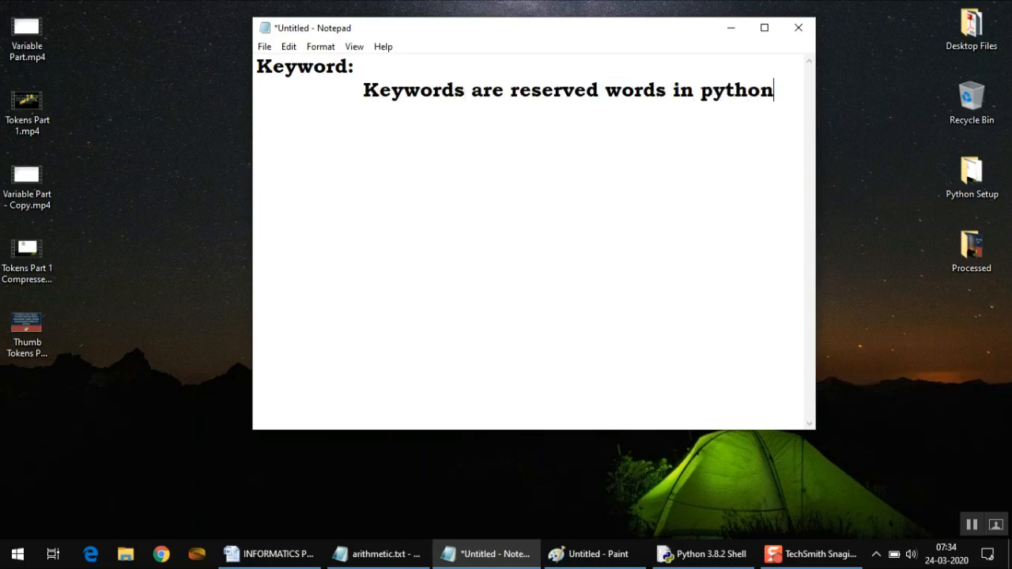
pyautogui.press('enter')
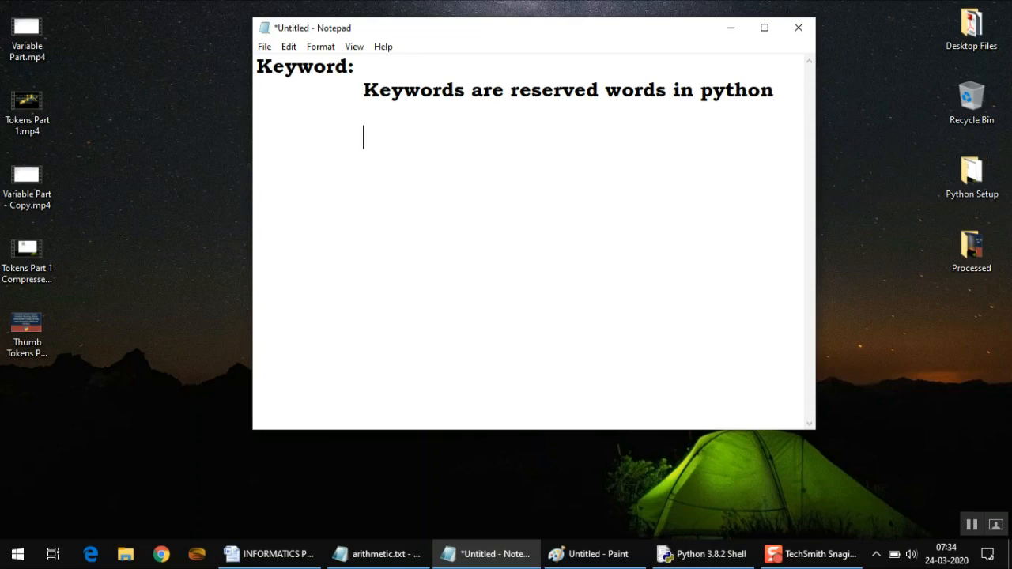
# List the examples 'if , for, while, if, True, False......' and begin an example line 'if ='.
pyautogui.write('if ,')
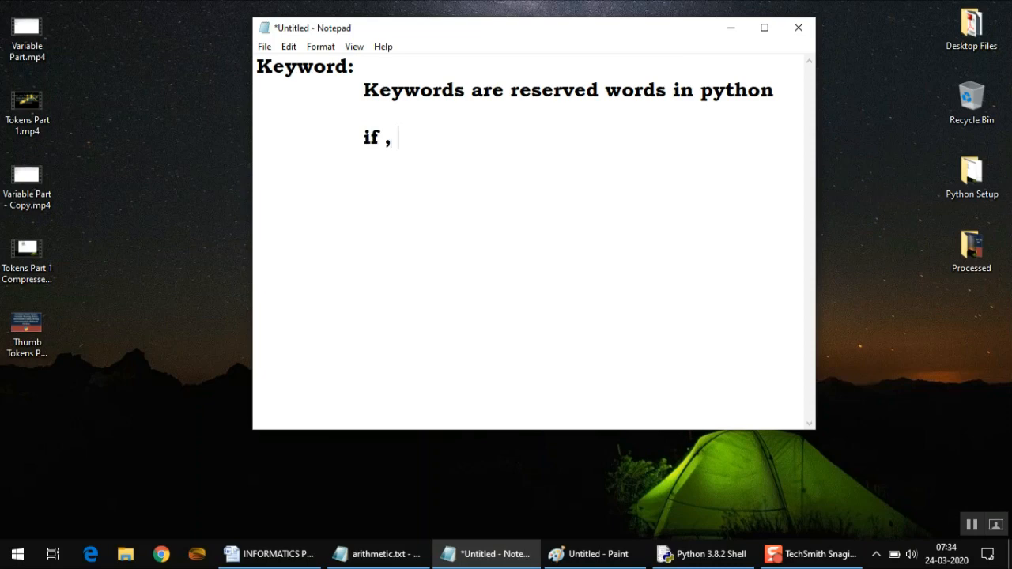
pyautogui.write('for,')
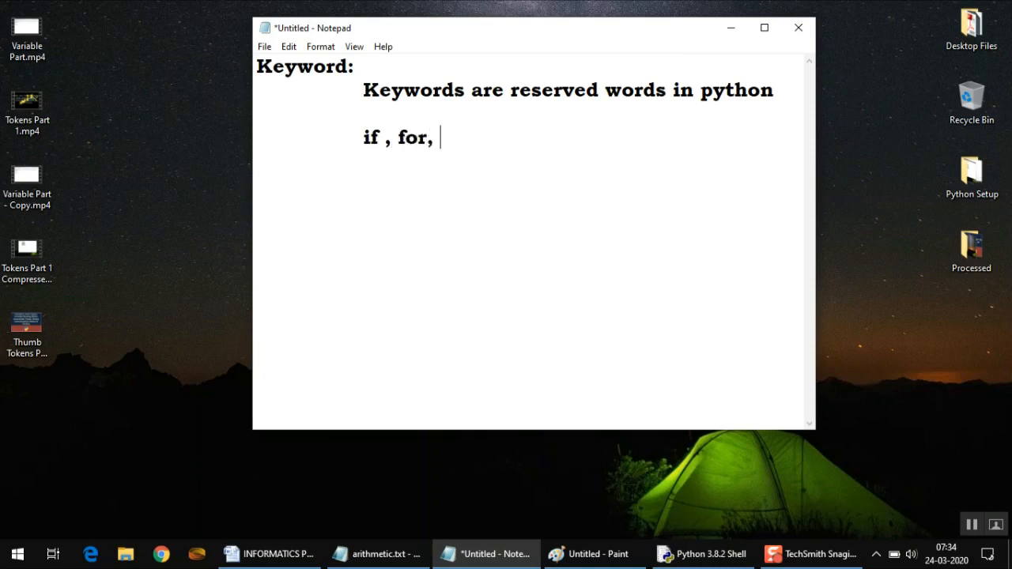
pyautogui.write('while')
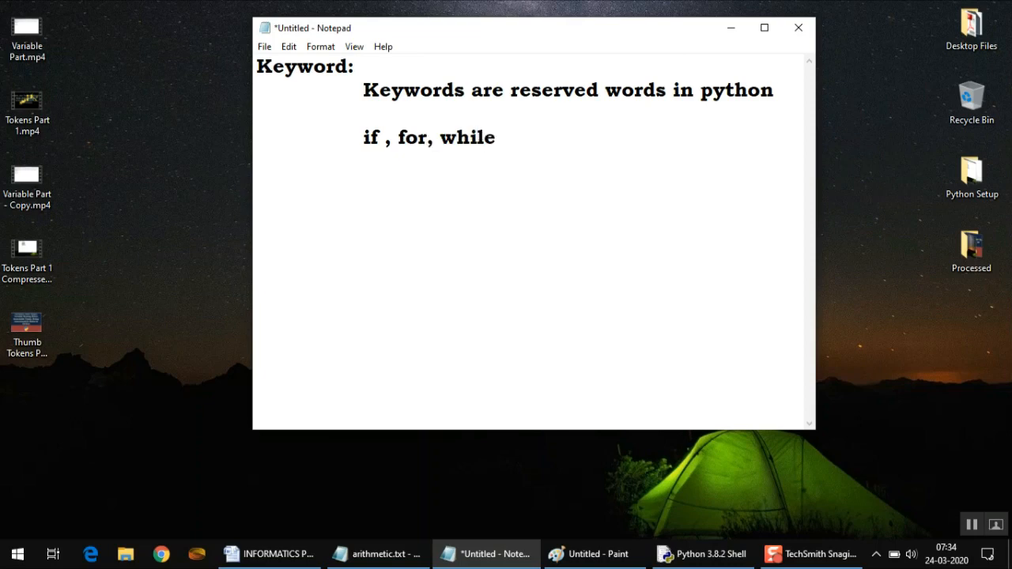
pyautogui.write(', if')
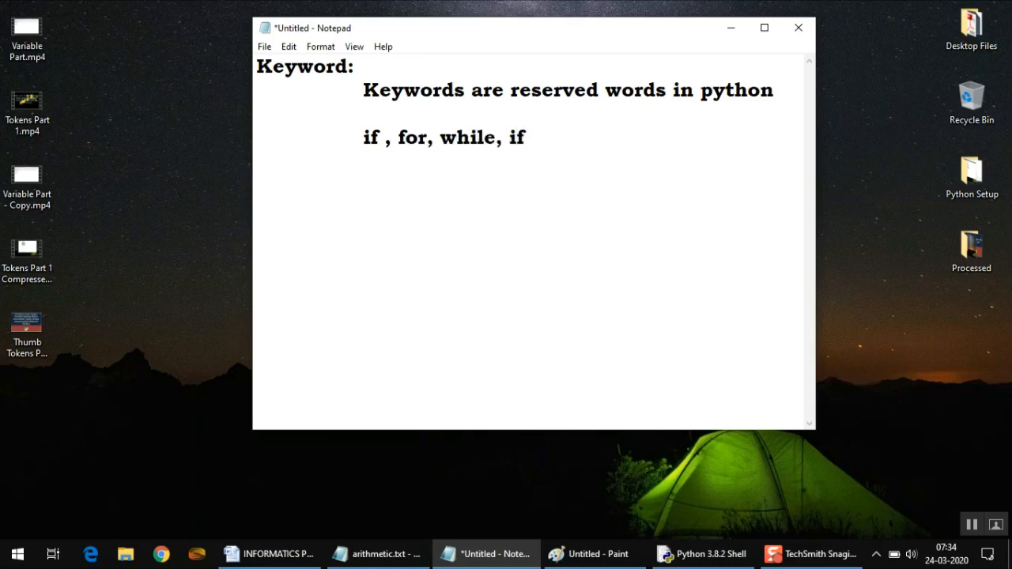
pyautogui.write(',')
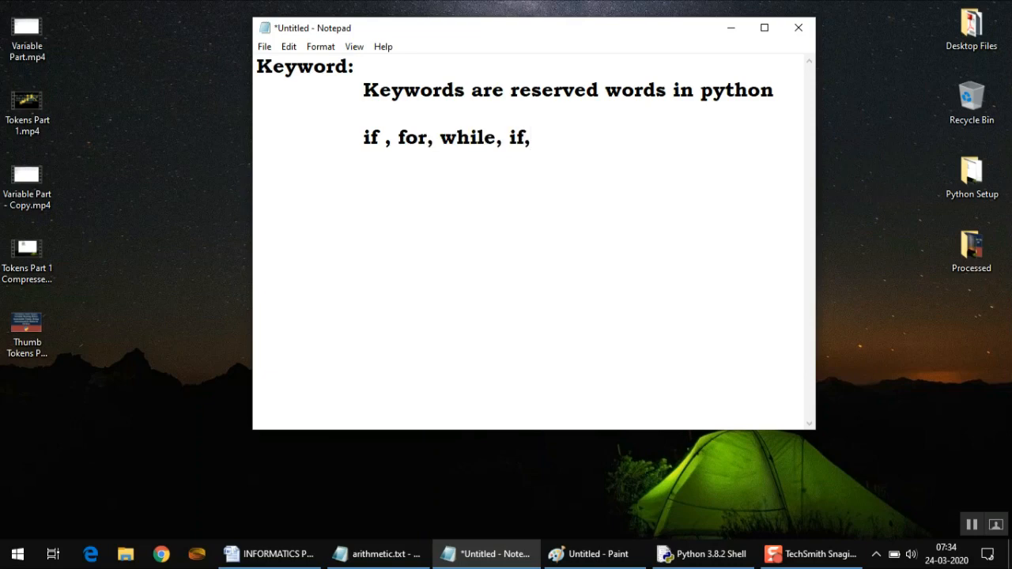
pyautogui.write('True, F')
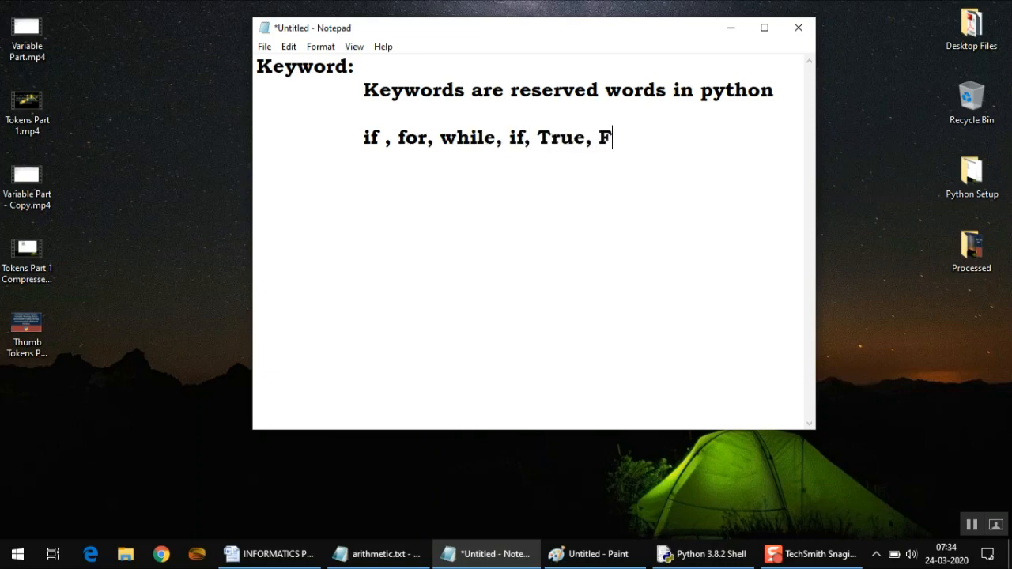
pyautogui.write('alse..')
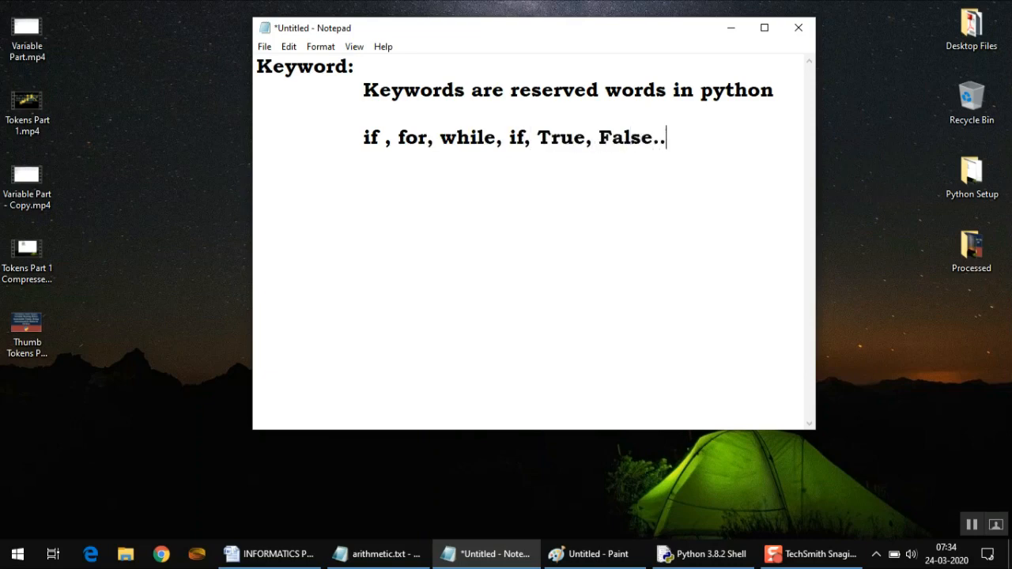
pyautogui.write('....')
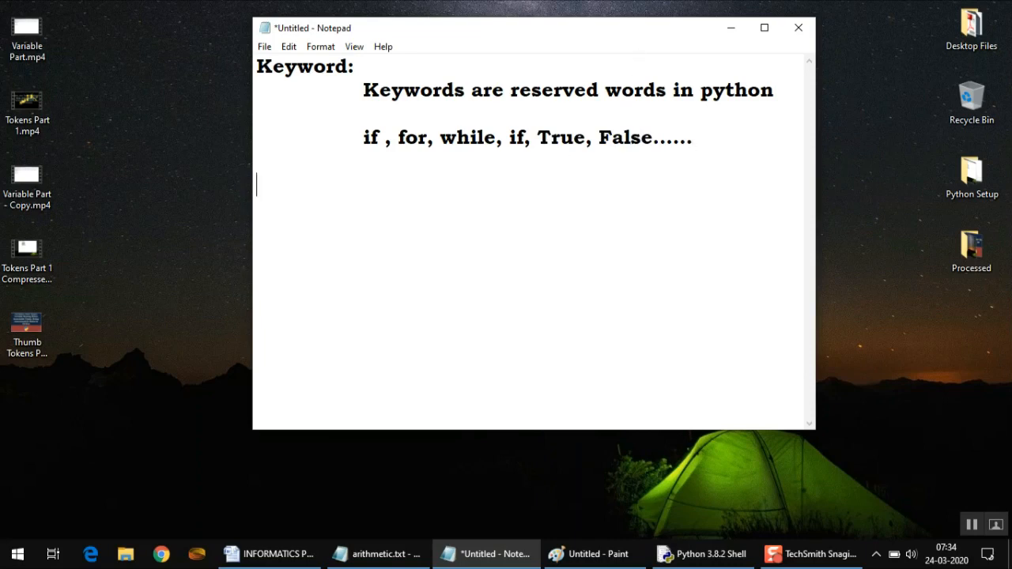
pyautogui.write('if =')
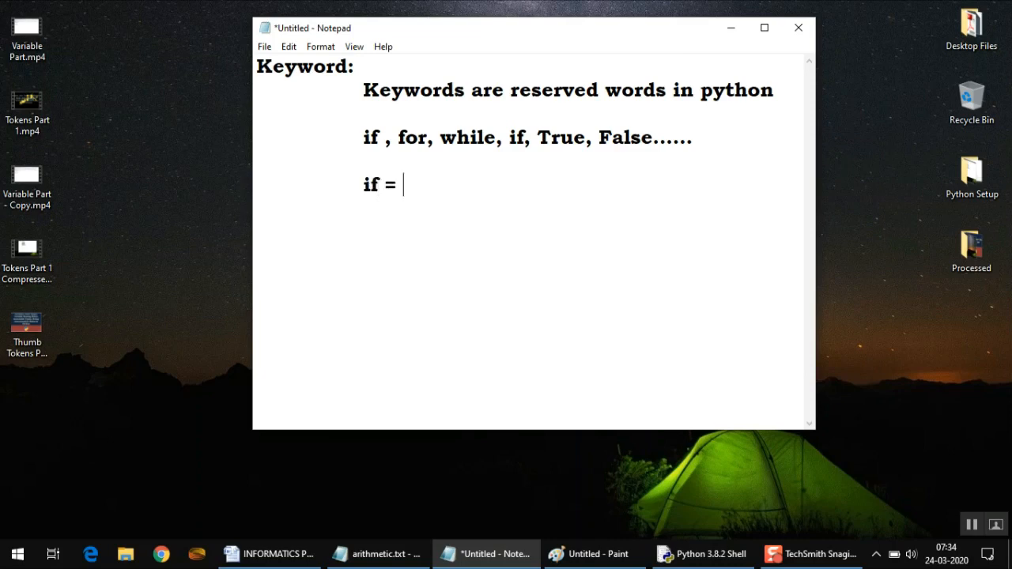
# Finish the example as 'if = 10 Wrong', then delete that whole wrong example line.
pyautogui.write('10 Wr')
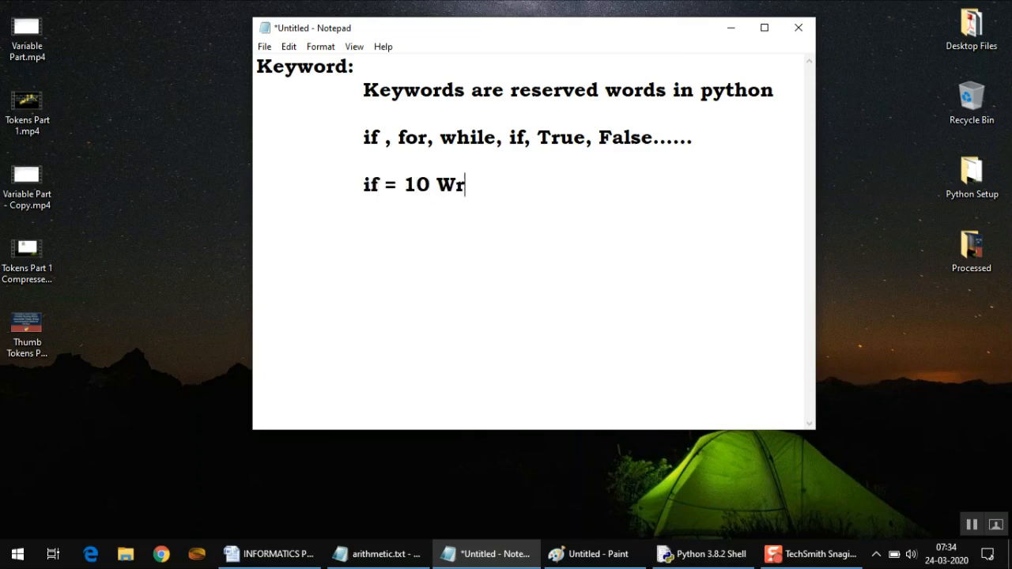
pyautogui.write('ong')
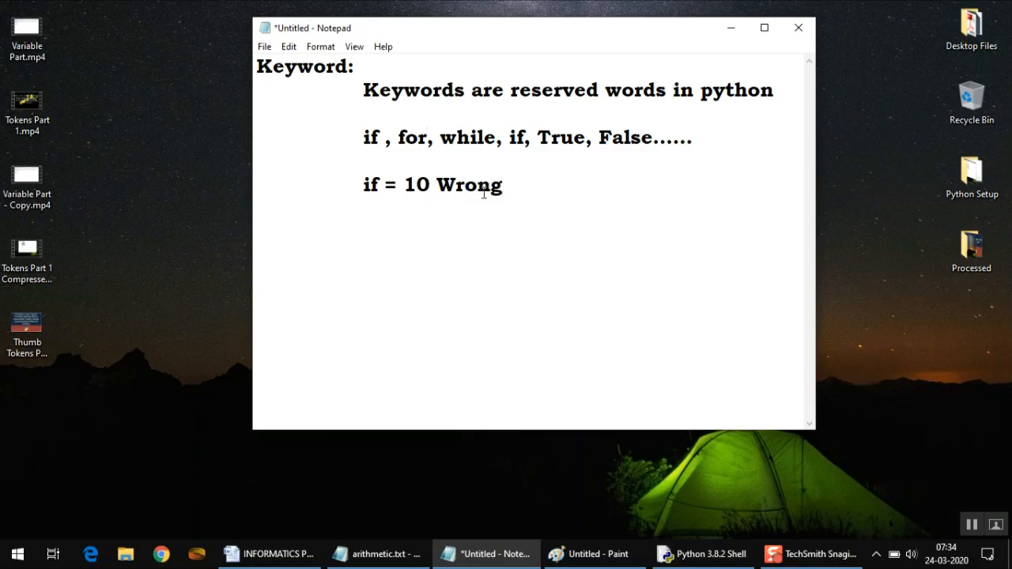
pyautogui.moveTo(362, 184); pyautogui.dragTo(503, 184)
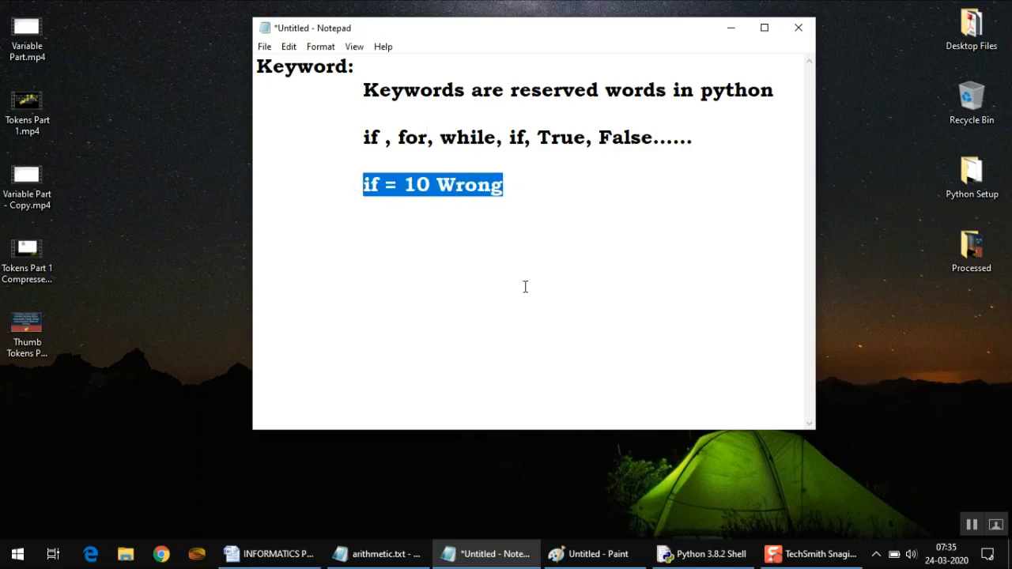
pyautogui.press('Delete')
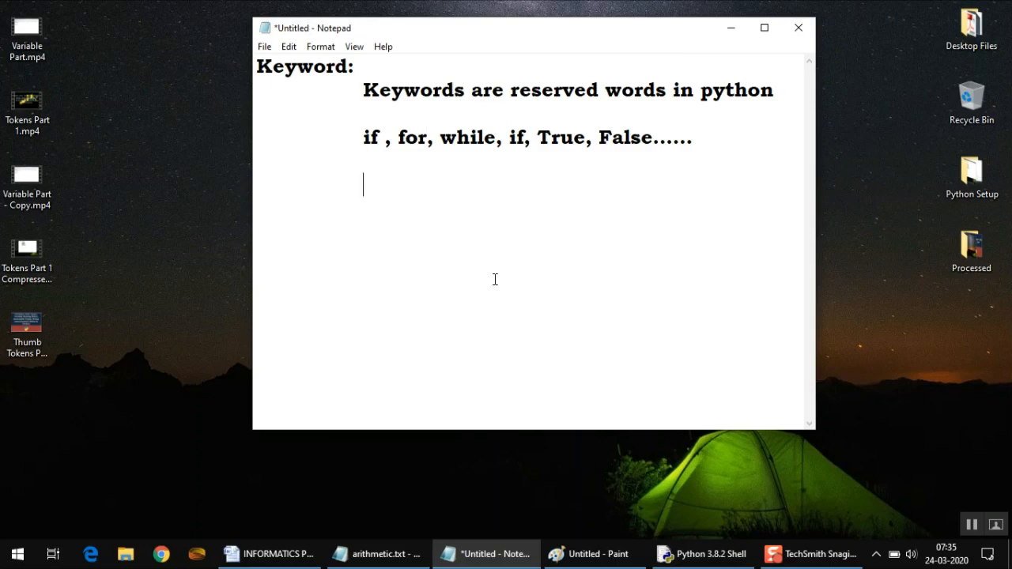
pyautogui.moveTo(438, 142)
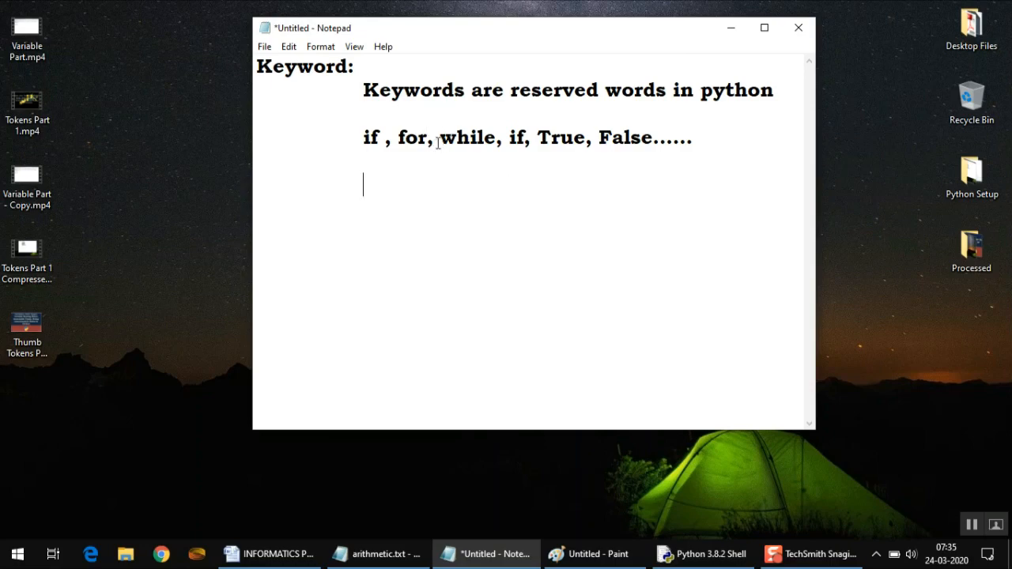
# Point out the keyword while in the list and return to the empty line below the examples.
pyautogui.doubleClick(460, 138)
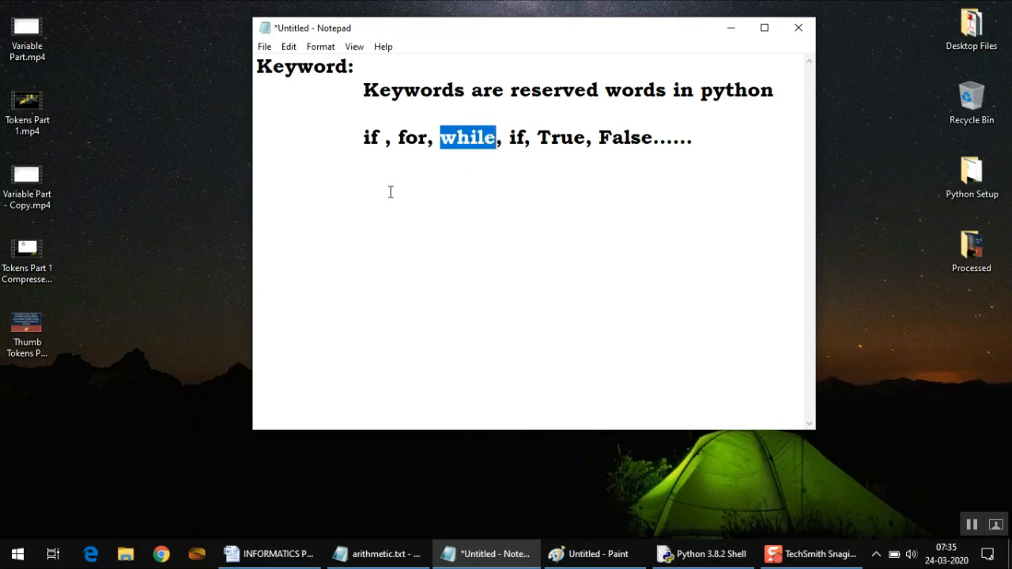
pyautogui.click(390, 190)
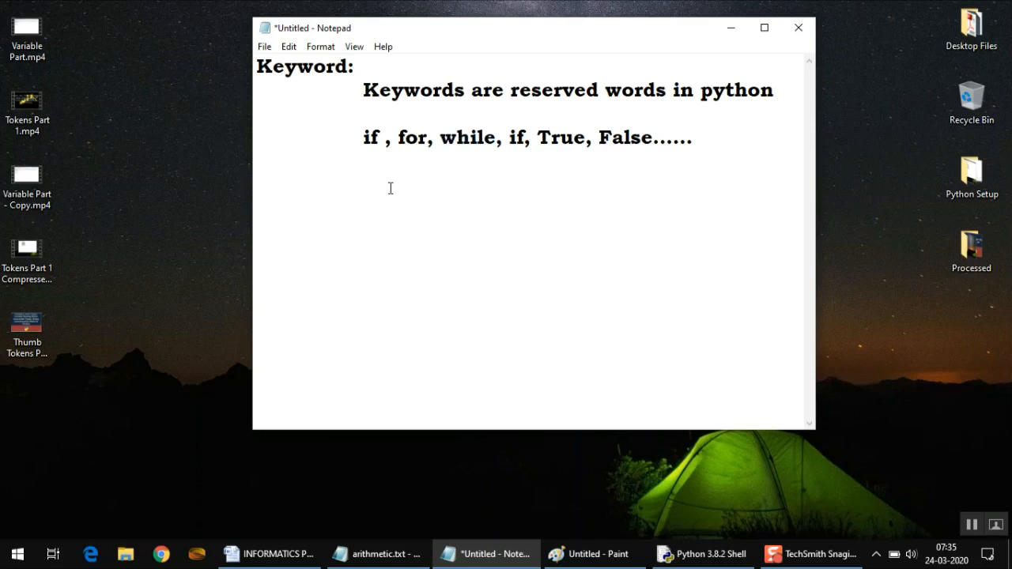
pyautogui.click(389, 189)
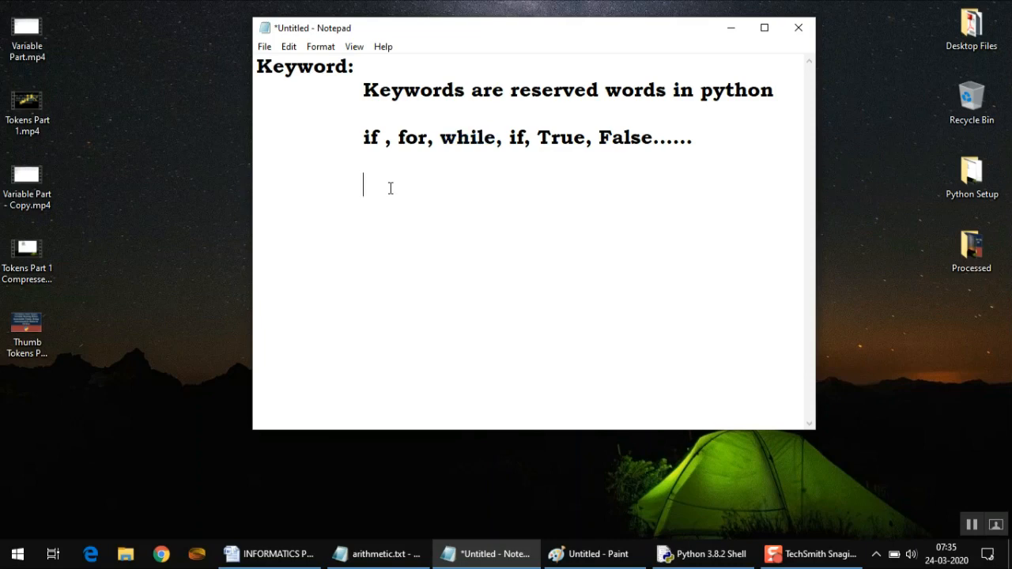
# Write the contrasting example 'If = 10 Correct' beneath the keyword list.
pyautogui.write('I')
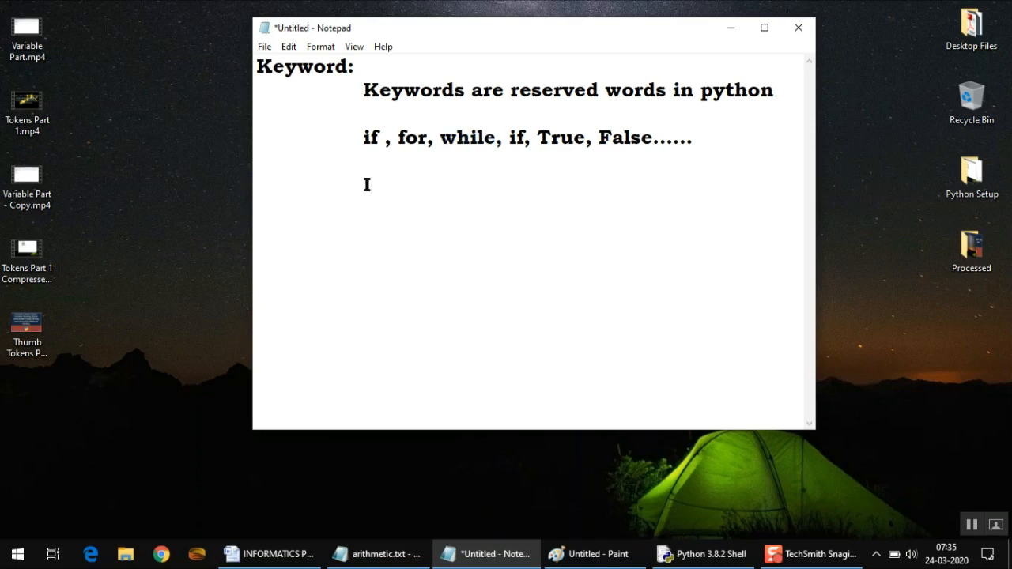
pyautogui.write('f')
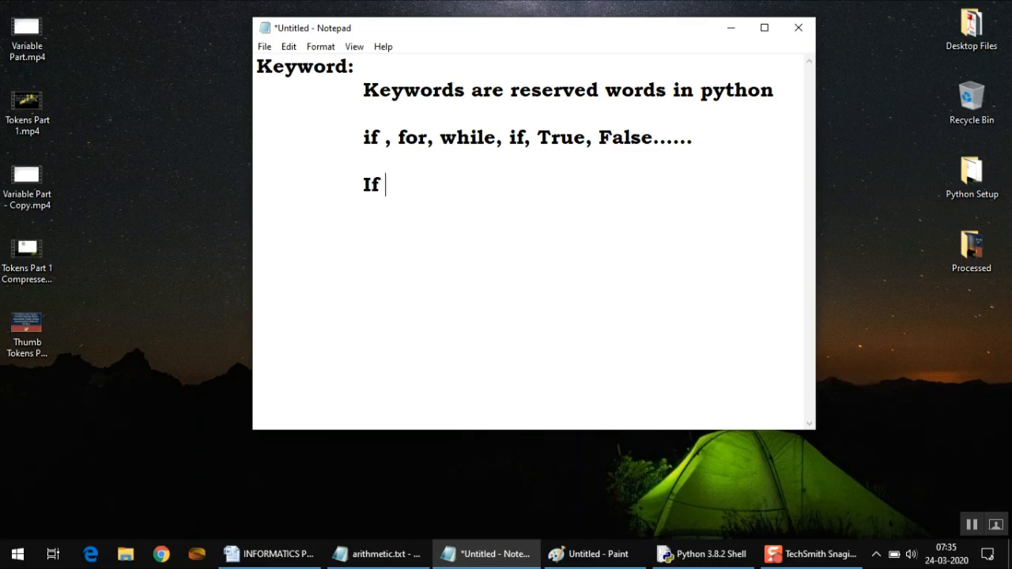
pyautogui.write('= 10 C')
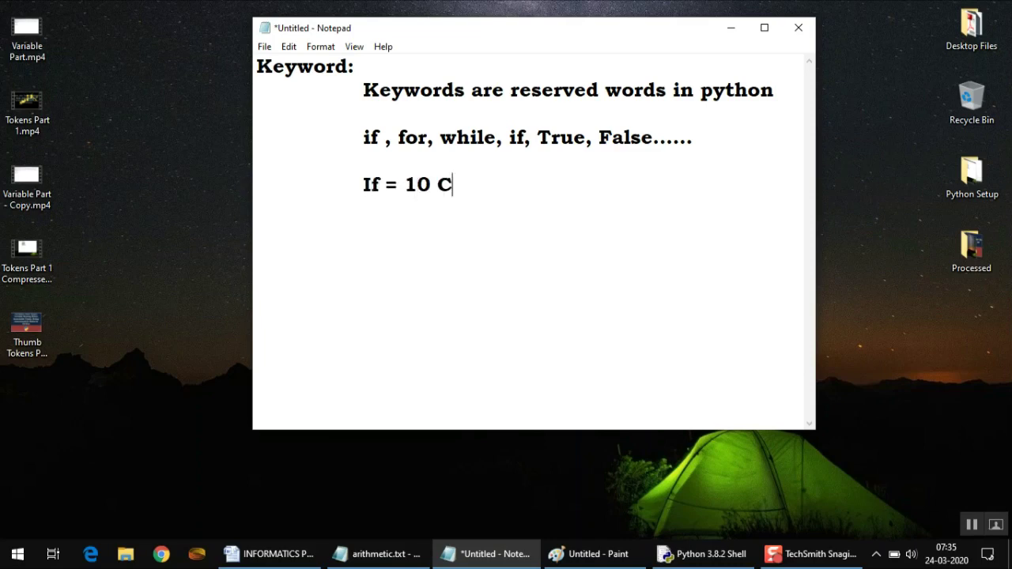
pyautogui.write('orrect')
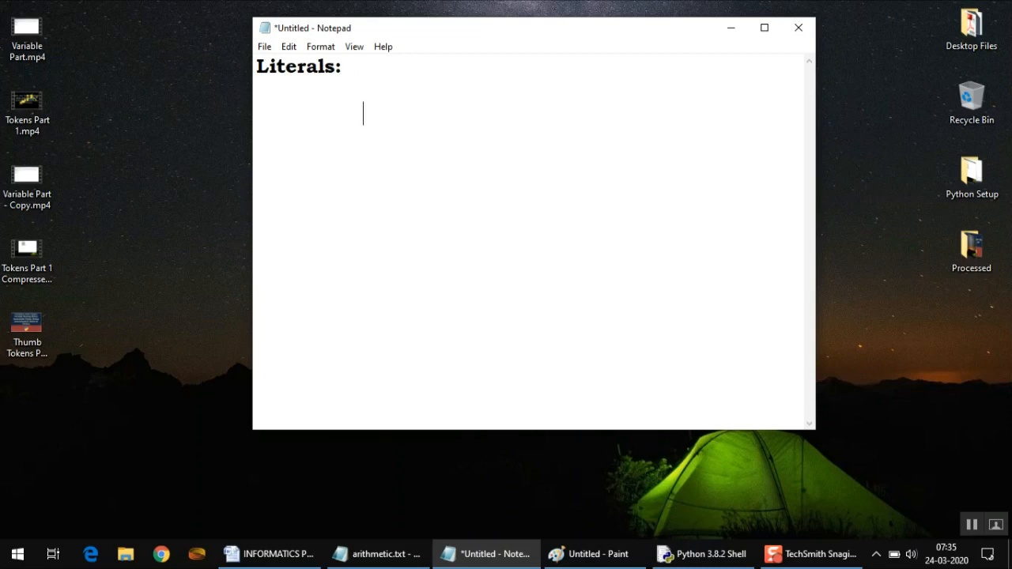
# Write 'Literal = Values' under the Literals heading and start a new line.
pyautogui.write('Literal')
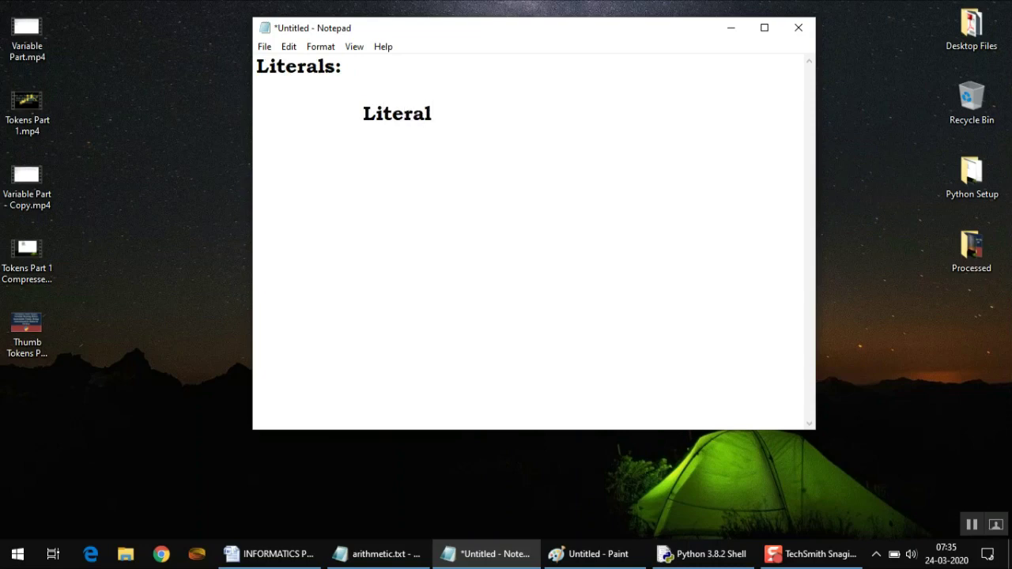
pyautogui.write('= Val')
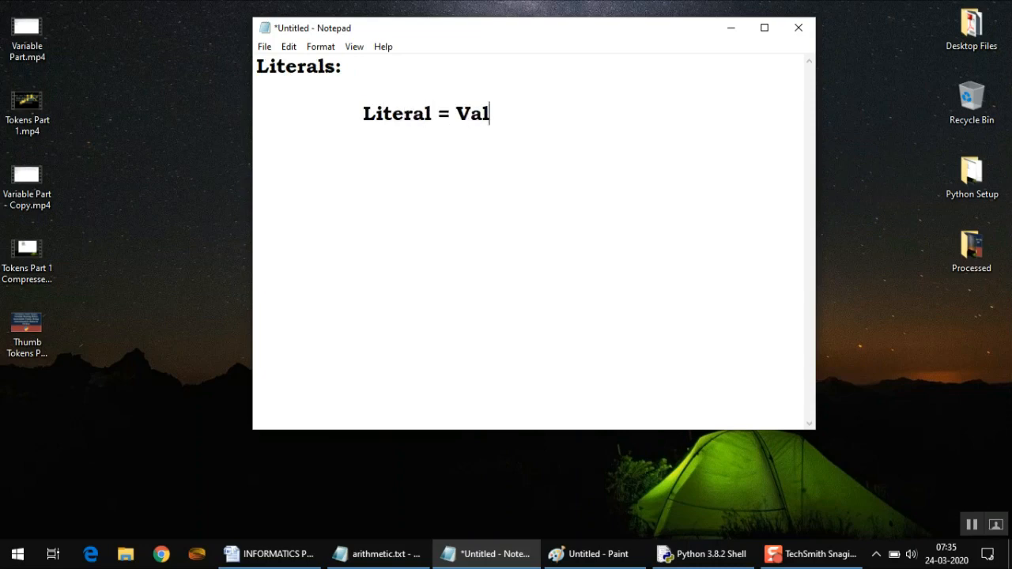
pyautogui.write('ues')
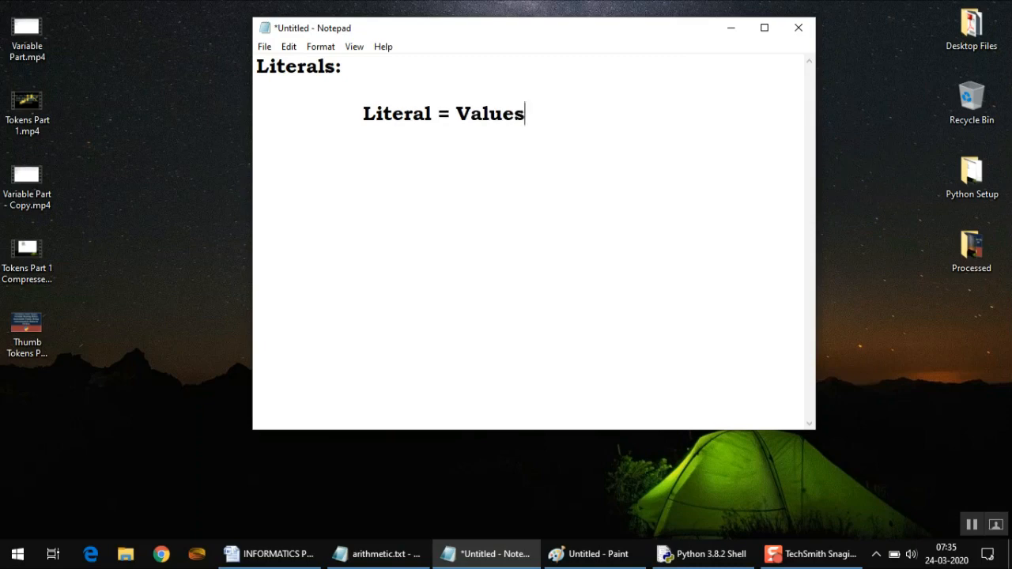
pyautogui.press('Enter')
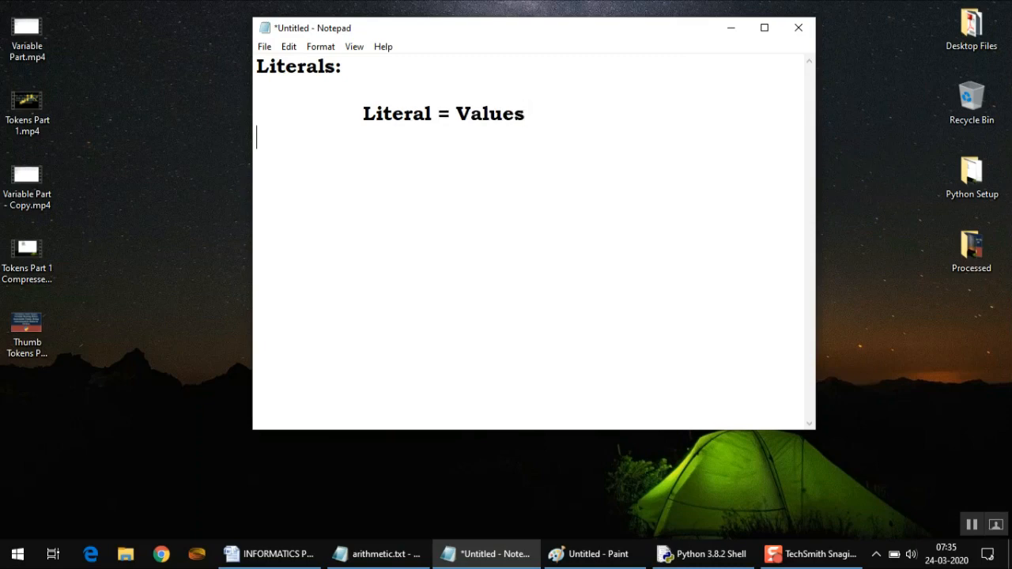
# Add the example lines a = 10, s = 'Raj' and f = 10.56.
pyautogui.write('a =')
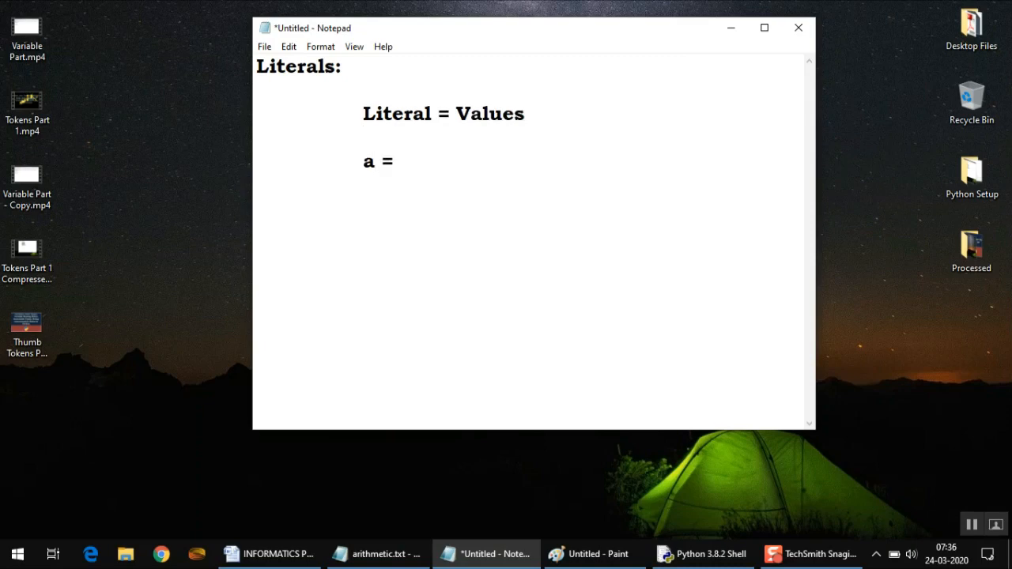
pyautogui.write('10')
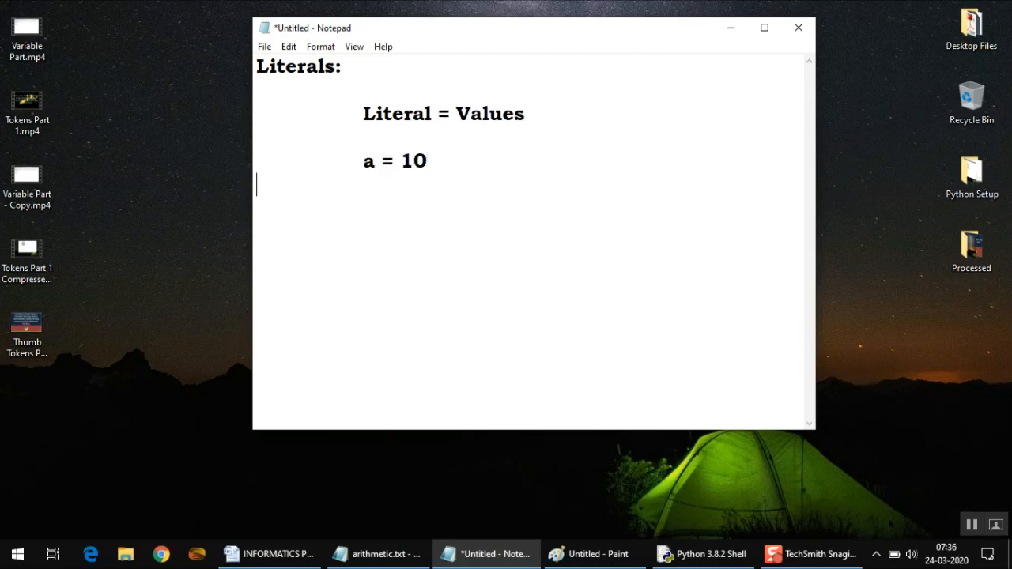
pyautogui.write('s = "')
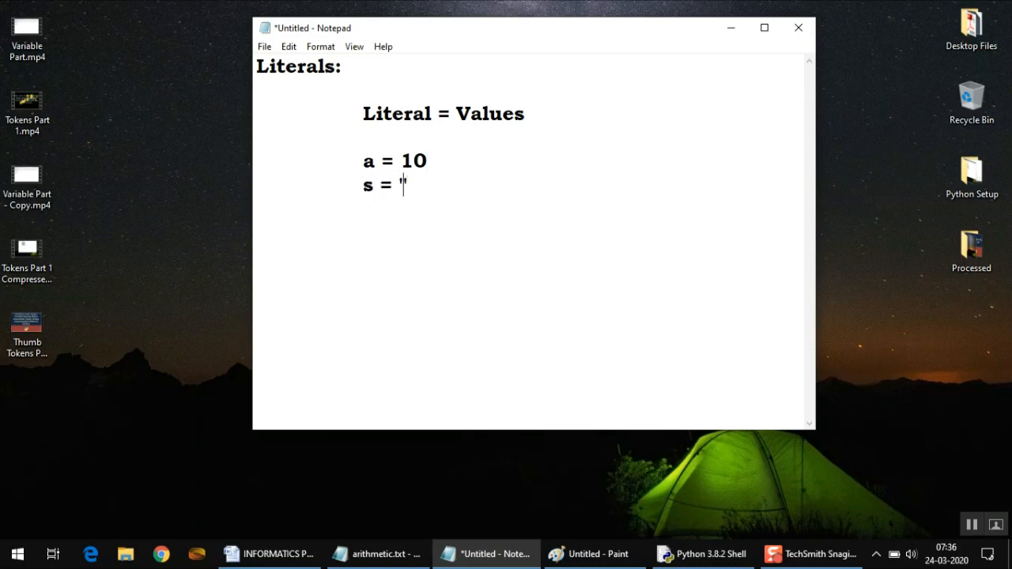
pyautogui.write("Raj'")
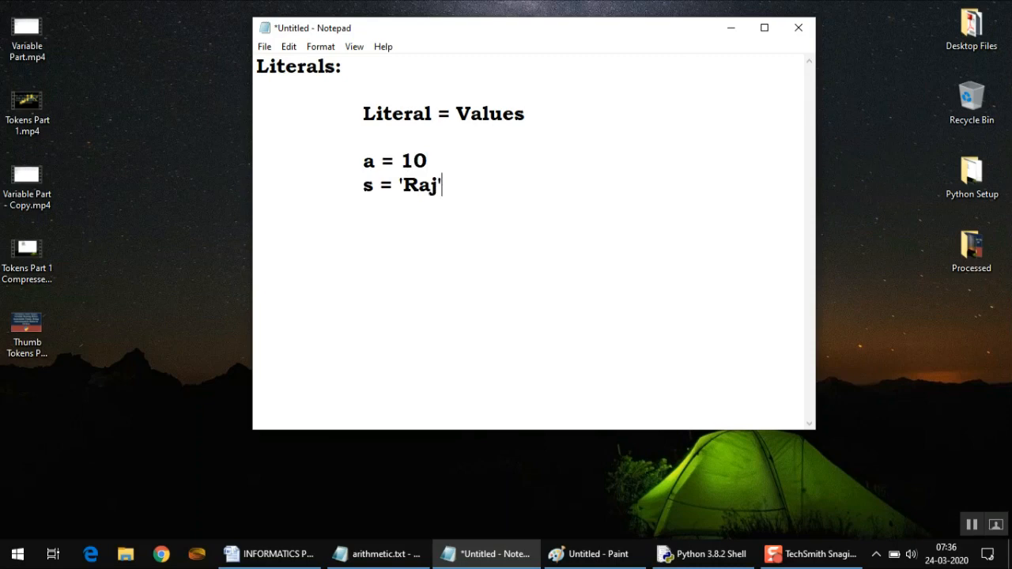
pyautogui.press('Enter')
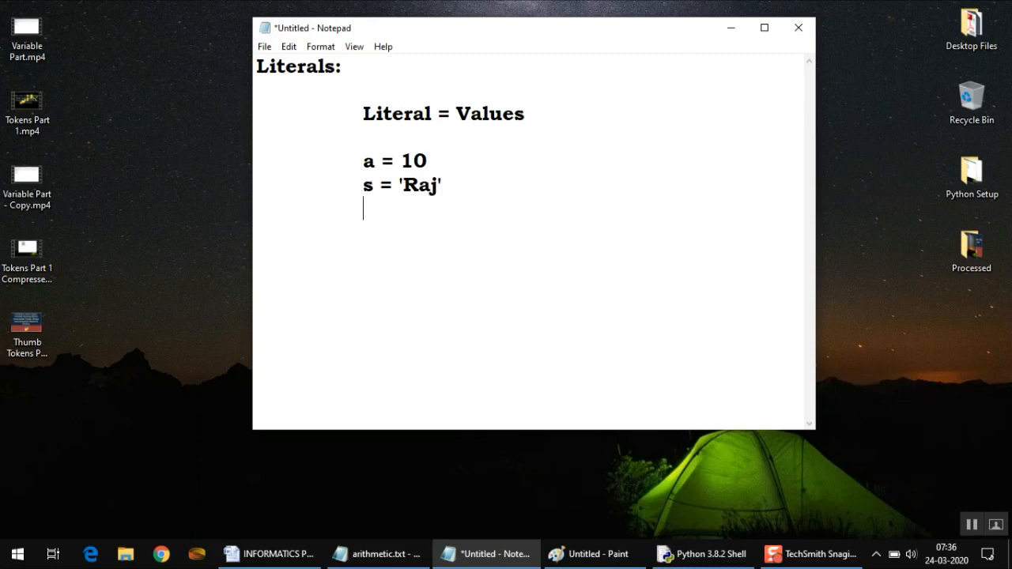
pyautogui.write('f')
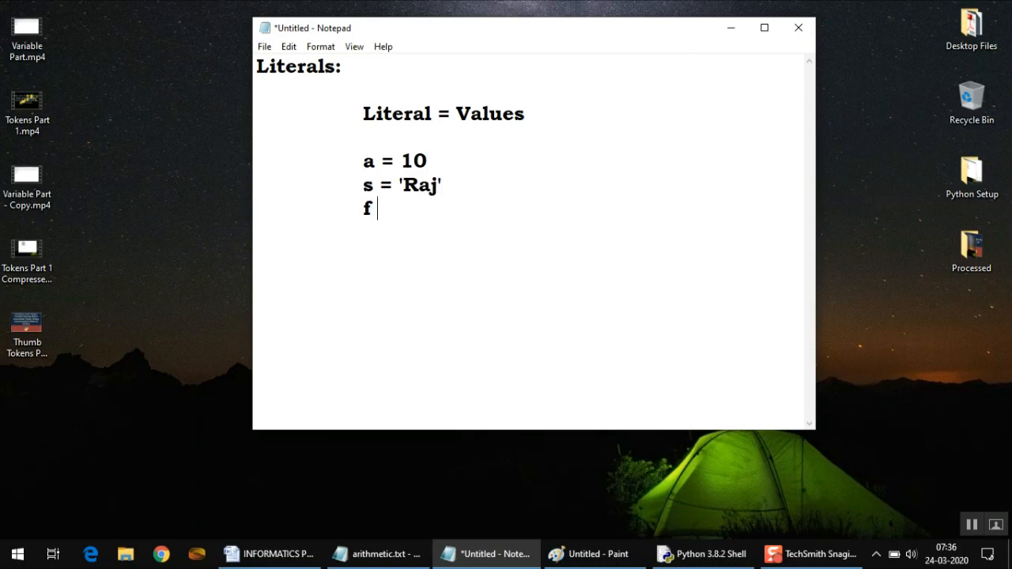
pyautogui.write('= 10.56')
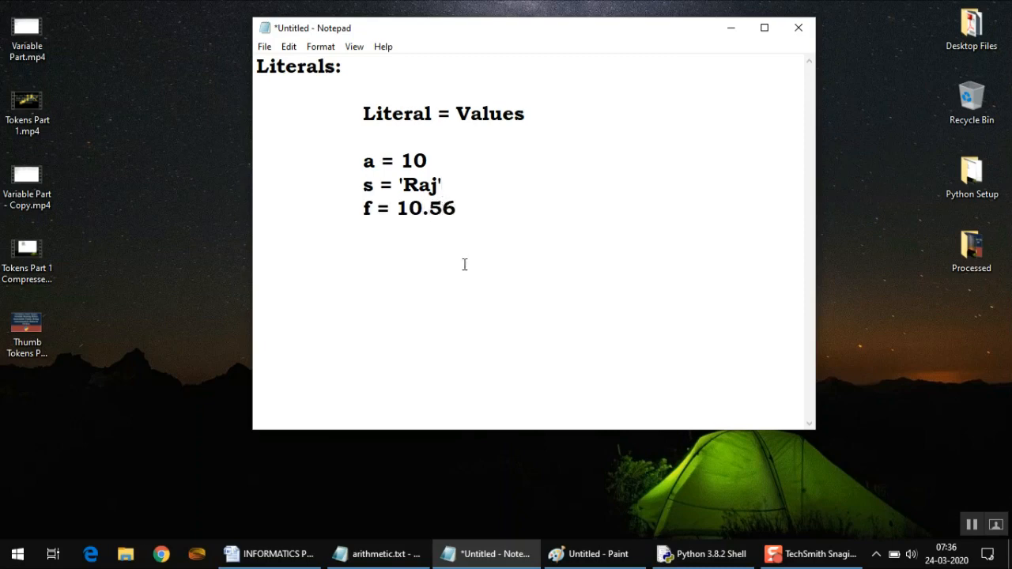
pyautogui.moveTo(362, 161); pyautogui.dragTo(428, 161)
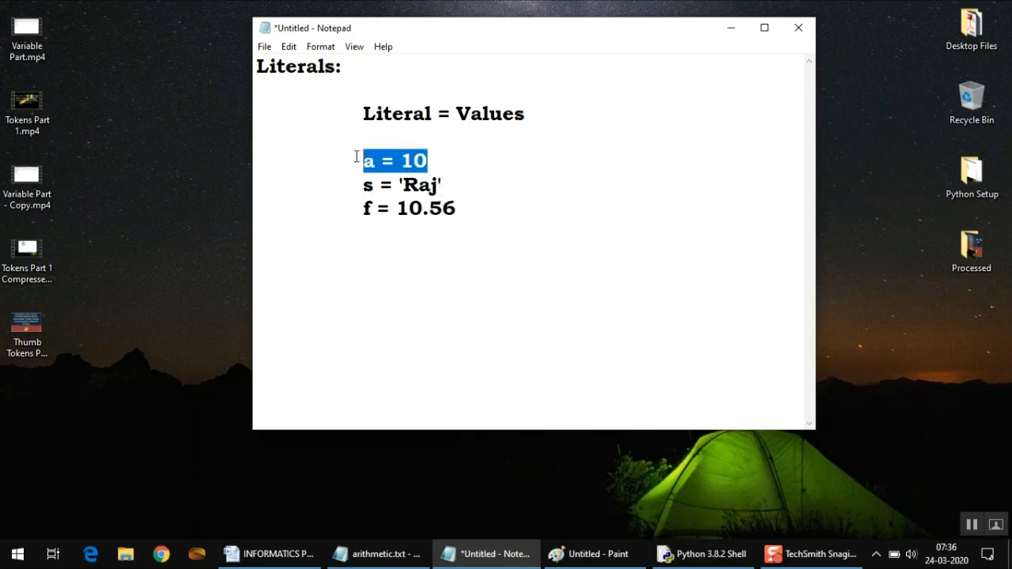
pyautogui.click(454, 209)
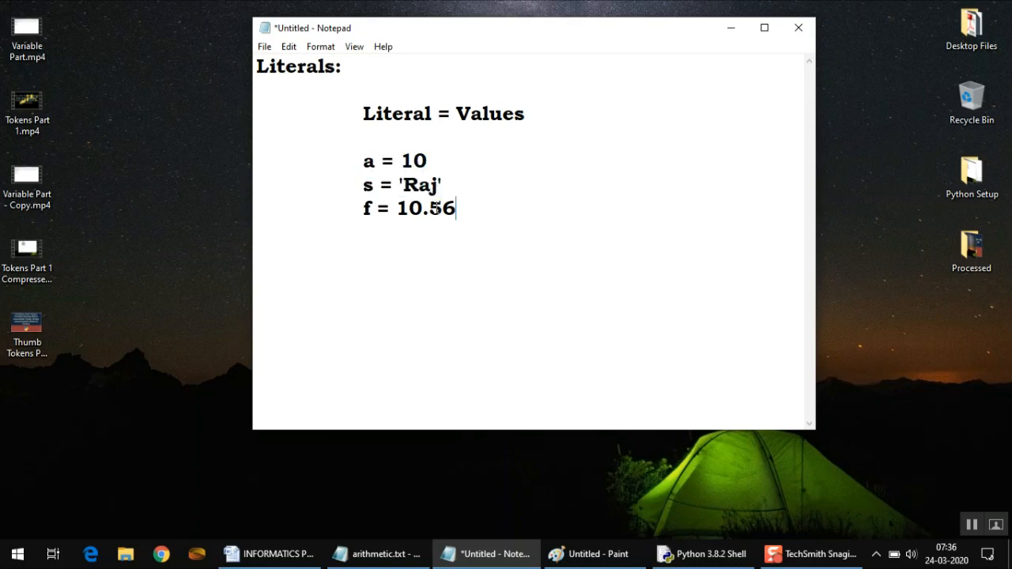
pyautogui.moveTo(363, 185); pyautogui.dragTo(443, 185)
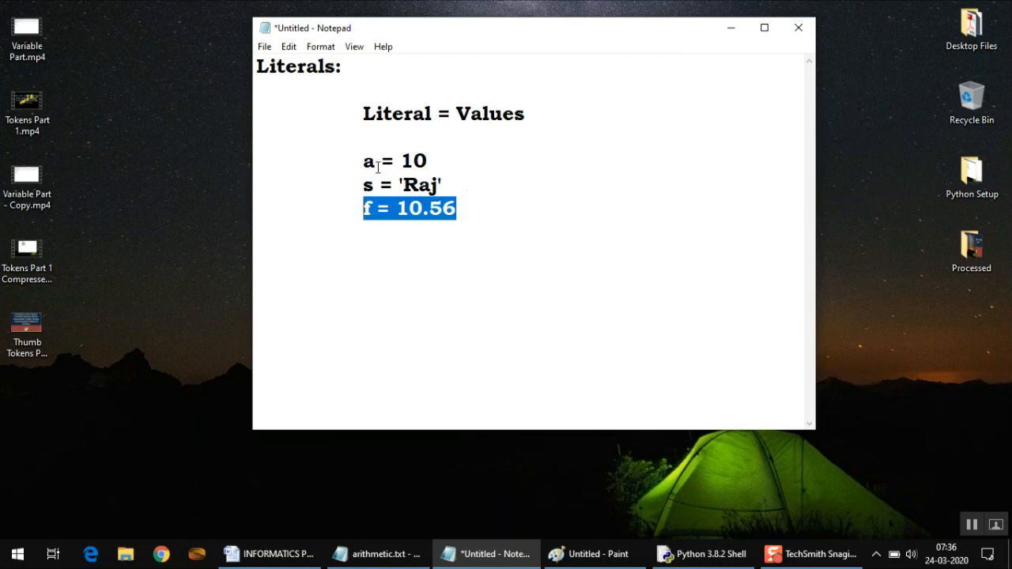
pyautogui.click(519, 158)
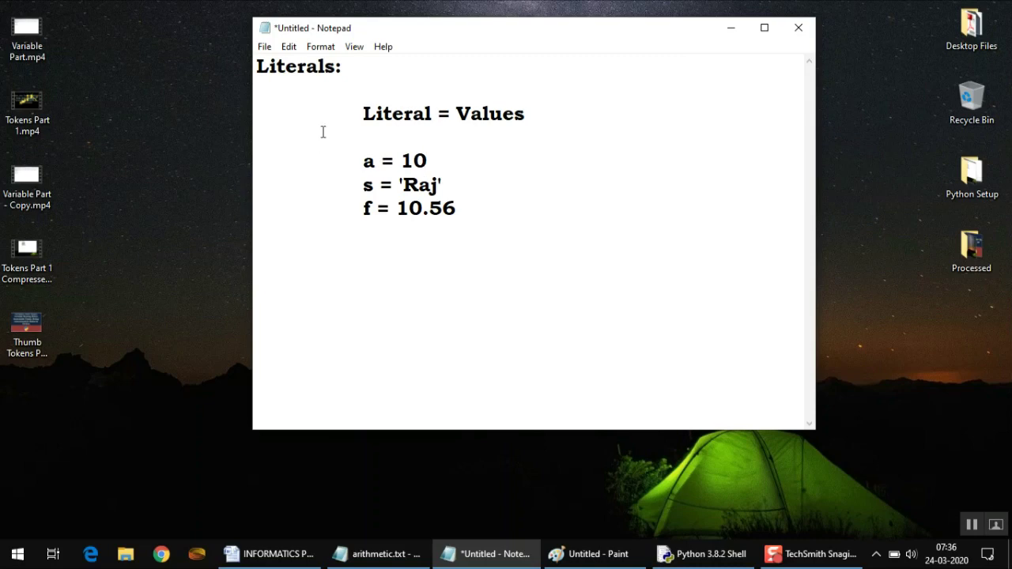
pyautogui.doubleClick(414, 162)
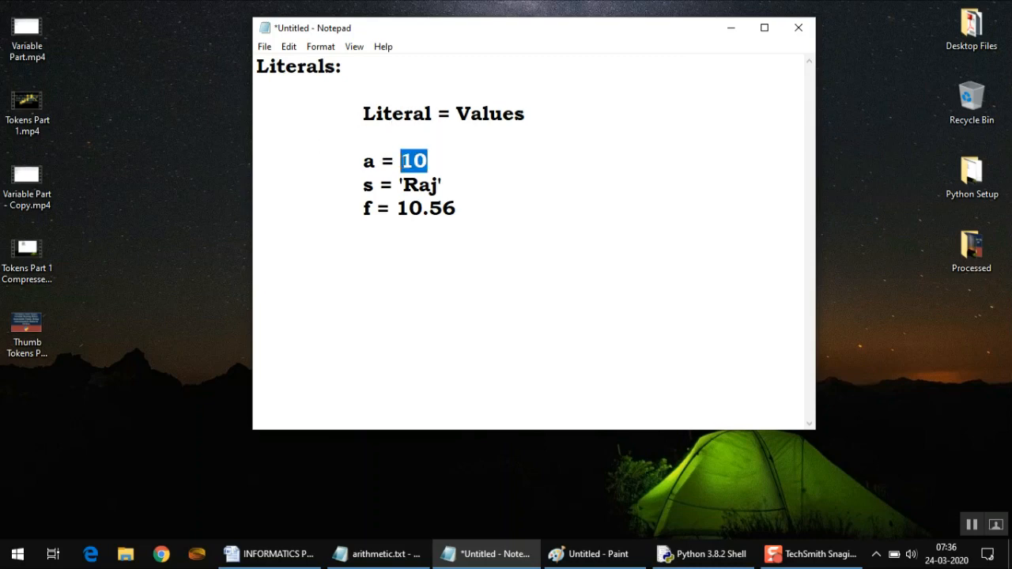
pyautogui.click(484, 158)
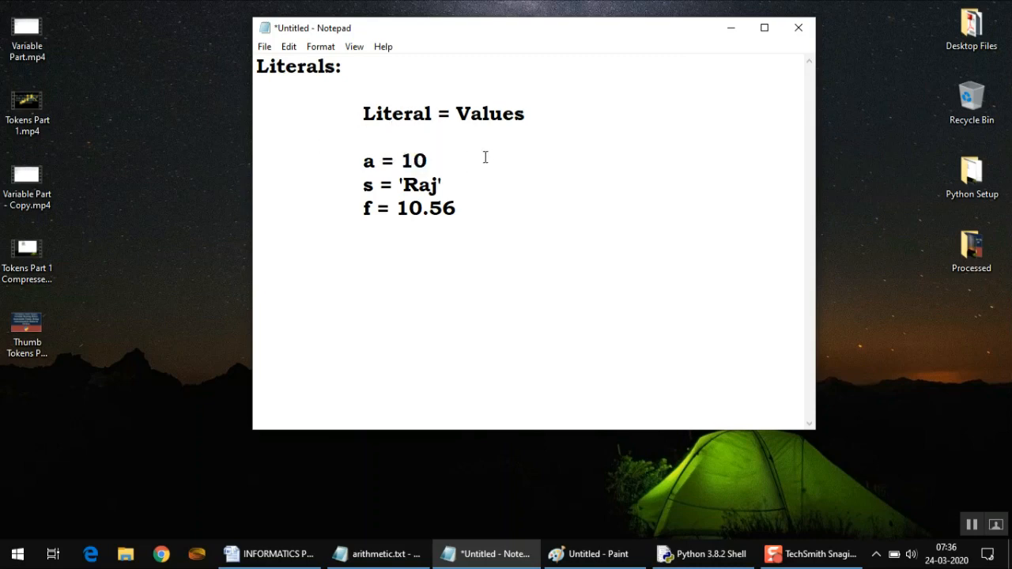
# Annotate a = 10 with '10 is a literal of type int'.
pyautogui.write('10 is a')
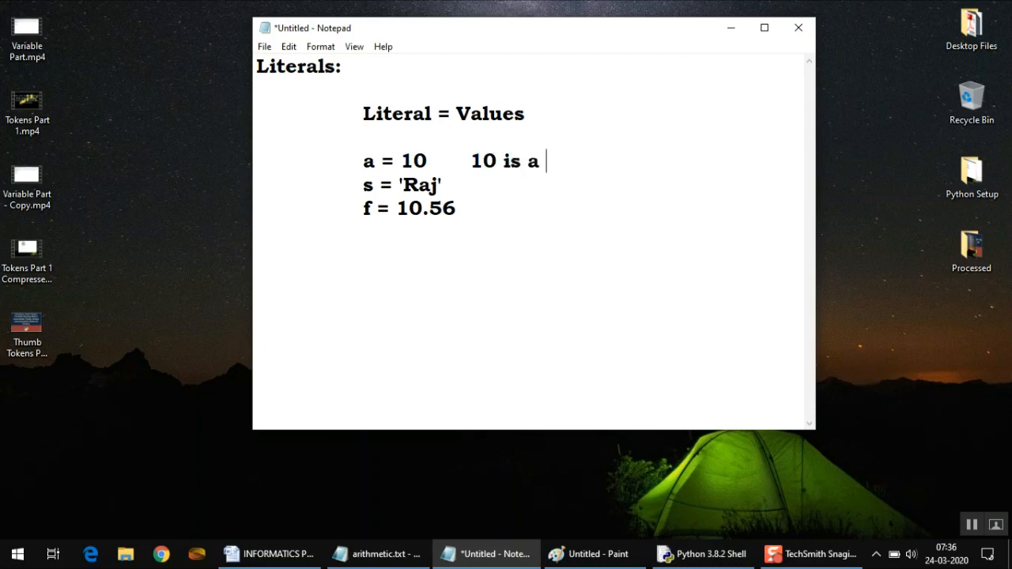
pyautogui.write('literal of typ')
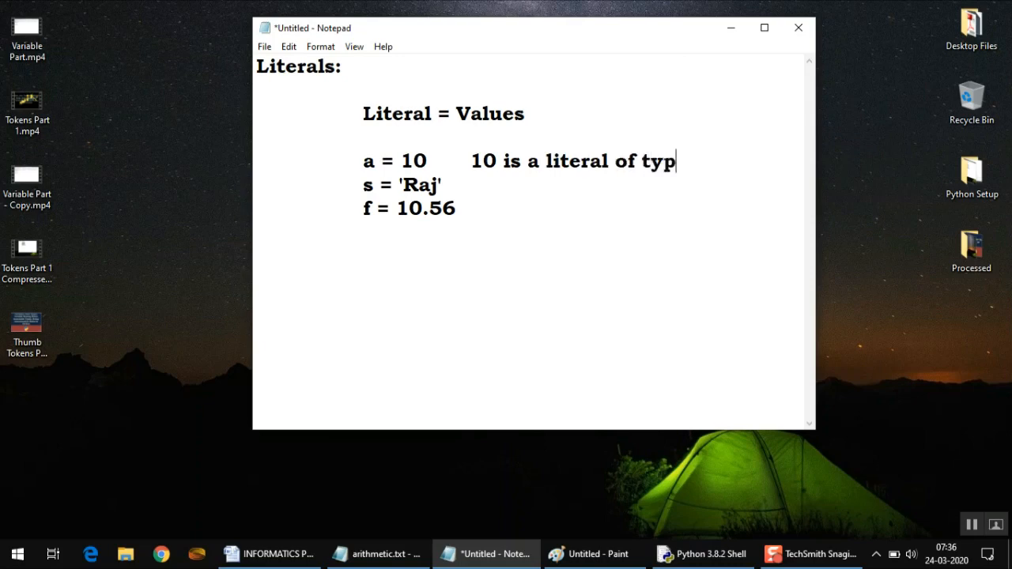
pyautogui.write('e int')
pyautogui.click(582, 185)
pyautogui.write('     "')
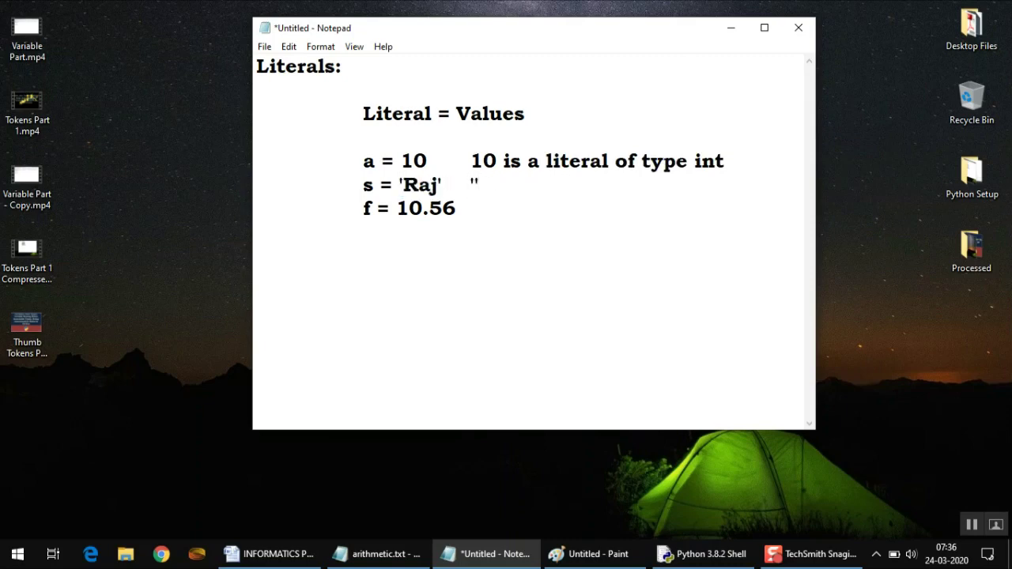
# Annotate s = 'Raj' with ''Raj' is a literal of str type' and move to the end of the f = 10.56 line.
pyautogui.write("'Raj'")
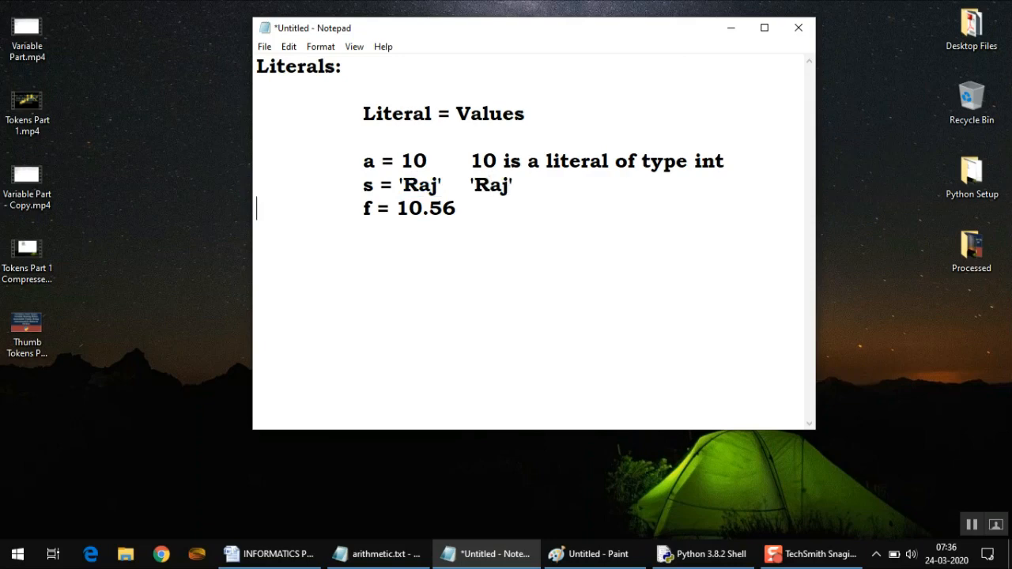
pyautogui.write('is a')
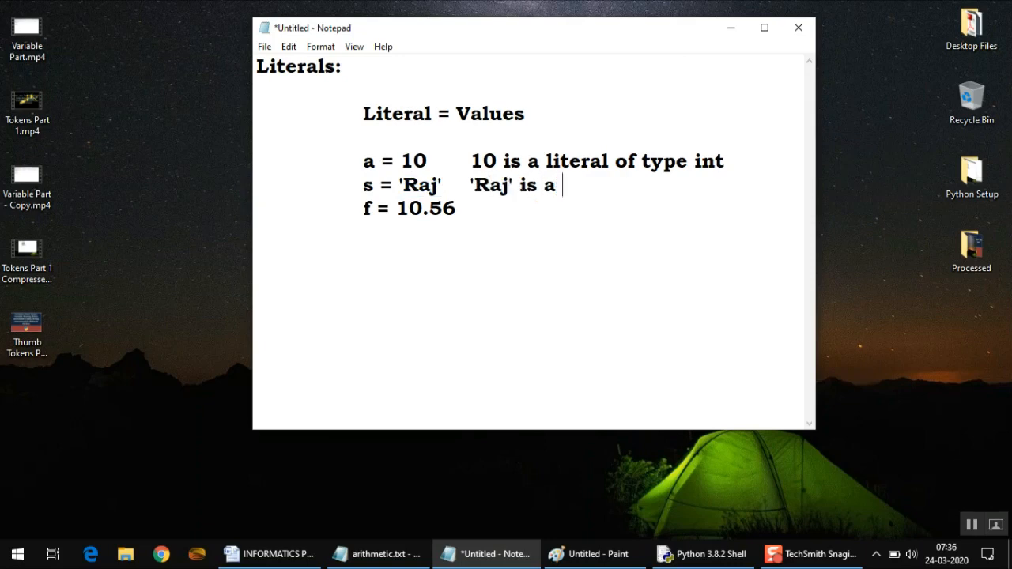
pyautogui.write('li')
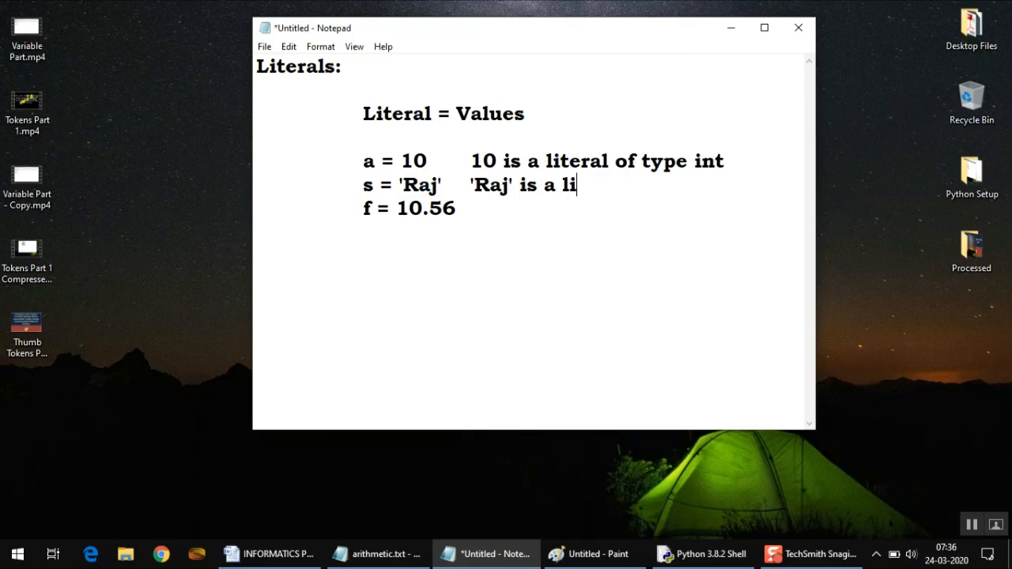
pyautogui.write('teral of st')
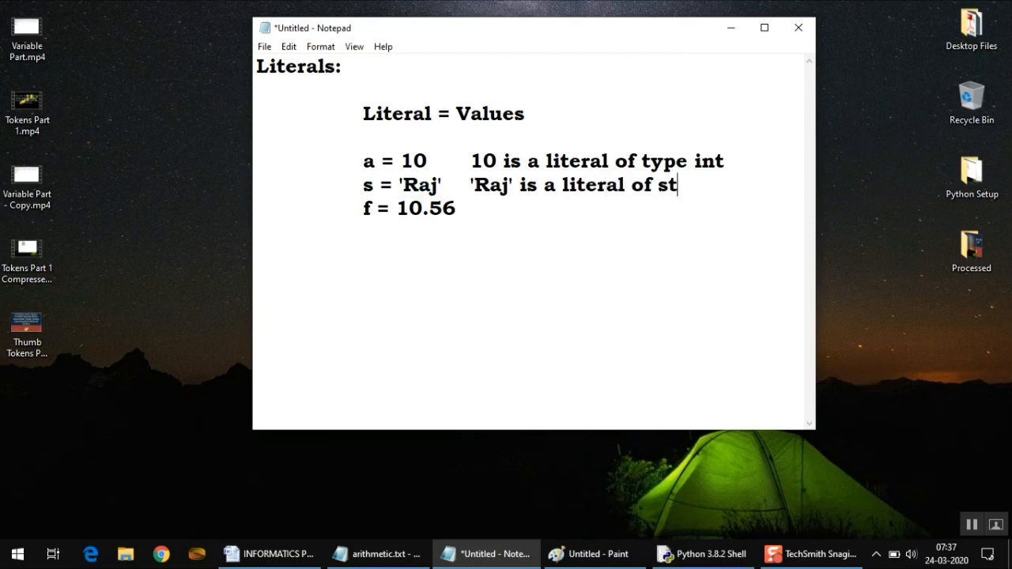
pyautogui.write('r')
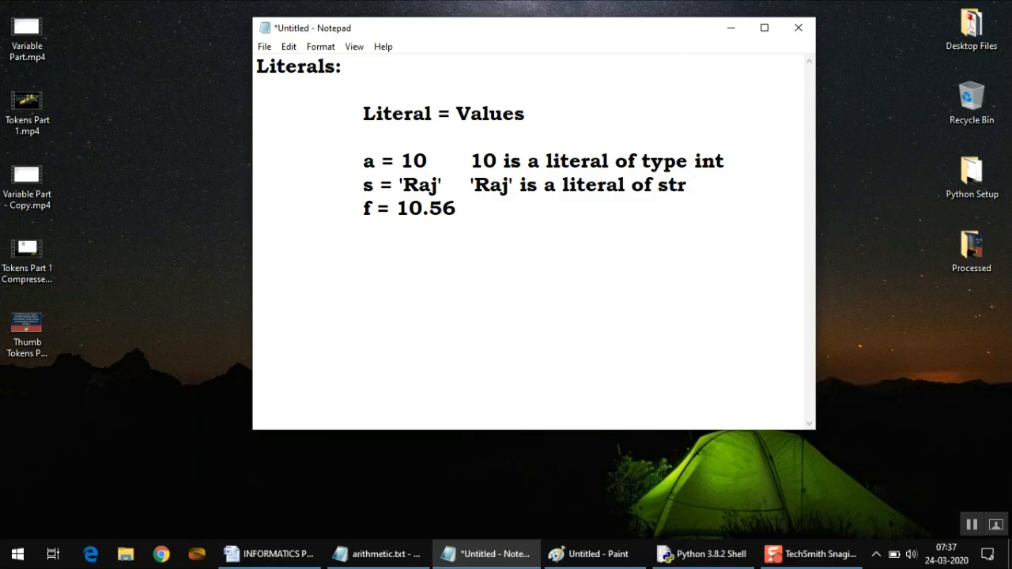
pyautogui.write('type')
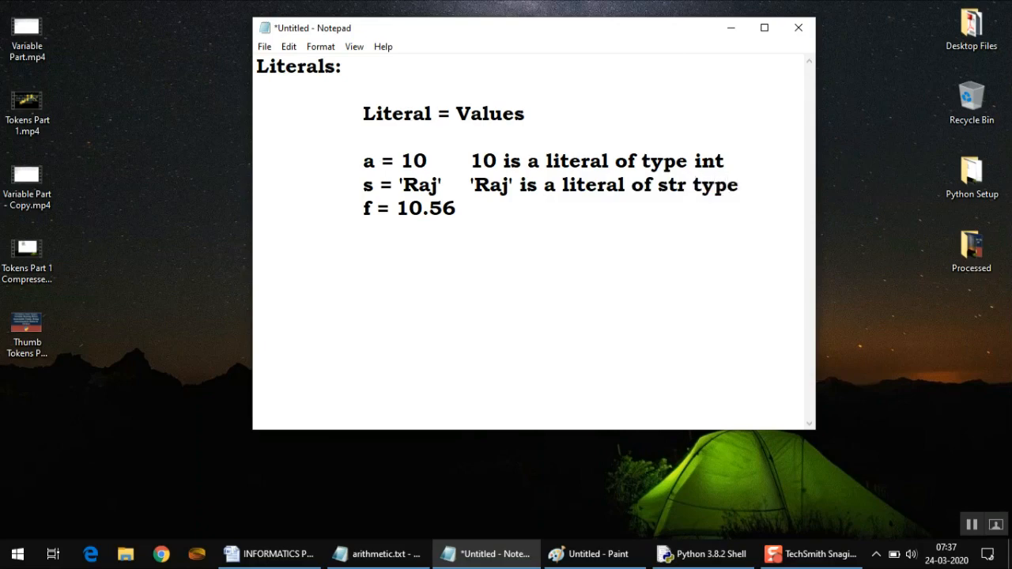
pyautogui.click(464, 209)
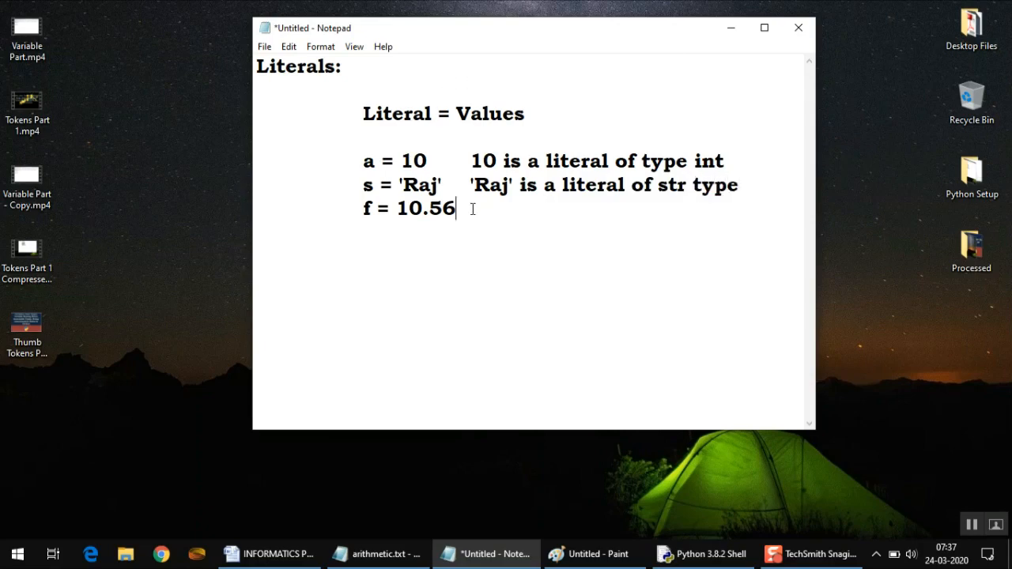
# Annotate f = 10.56 with '10.56 is a literal of float type.'.
pyautogui.write('10.')
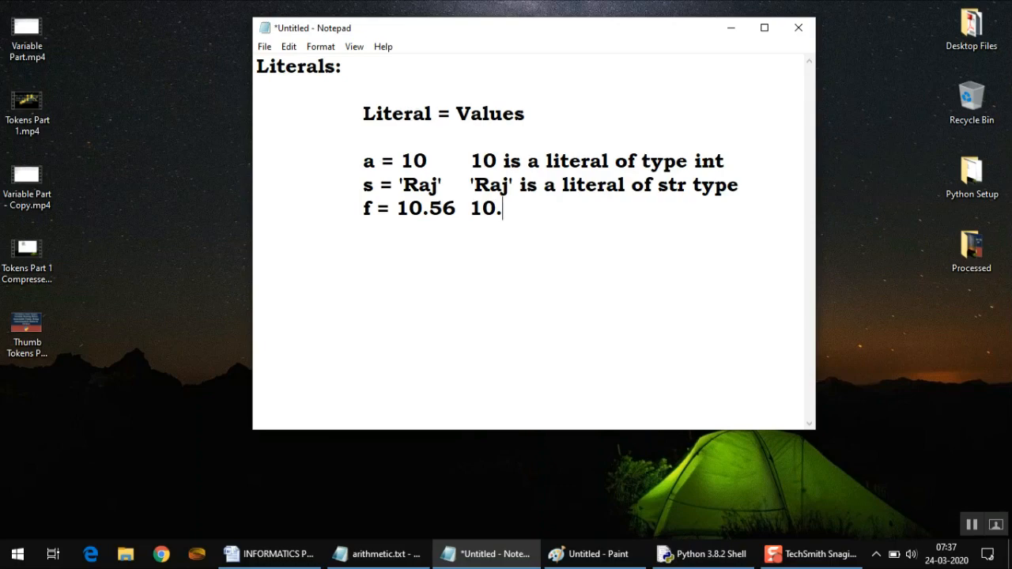
pyautogui.write('56')
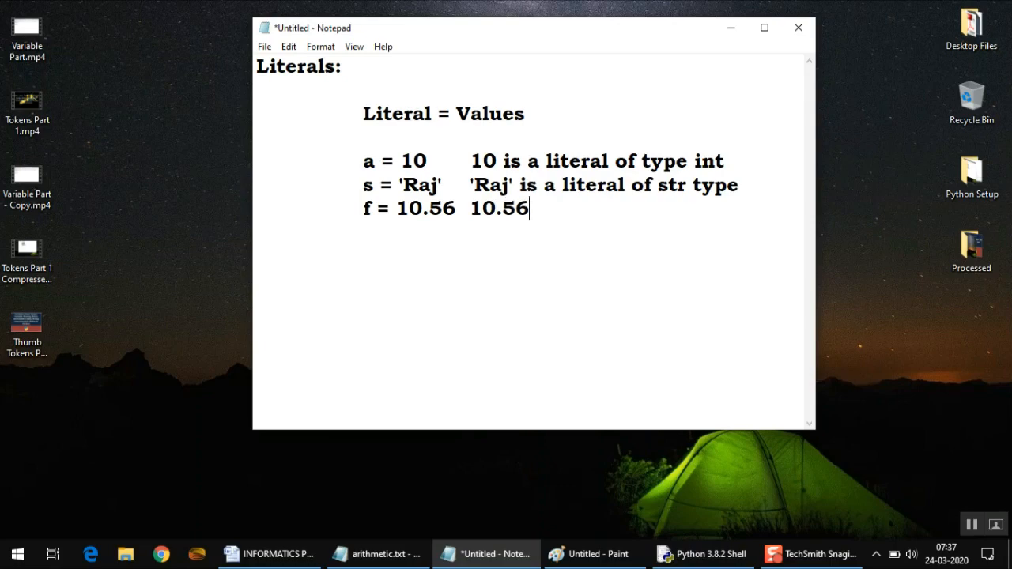
pyautogui.write('is')
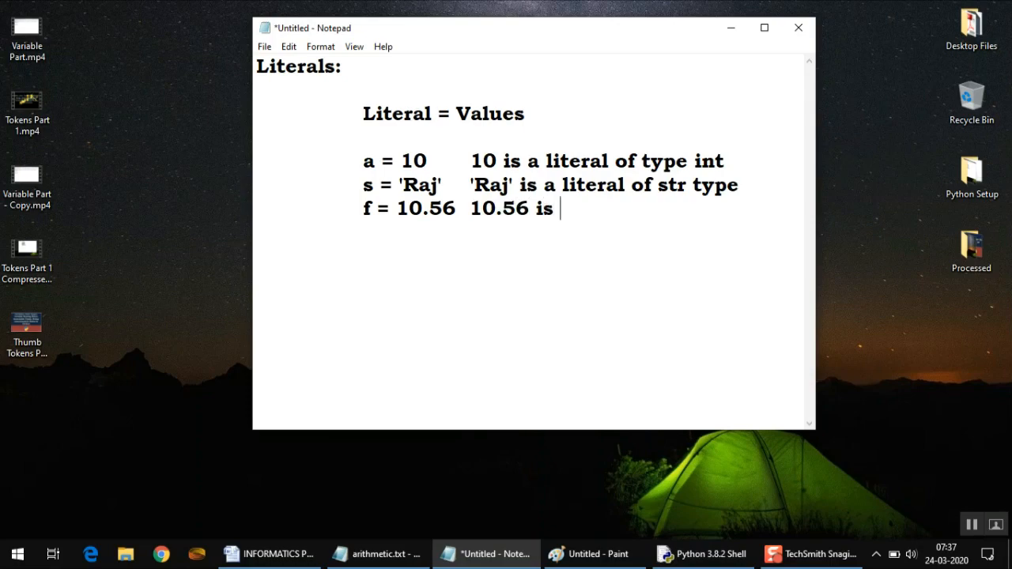
pyautogui.write('a li')
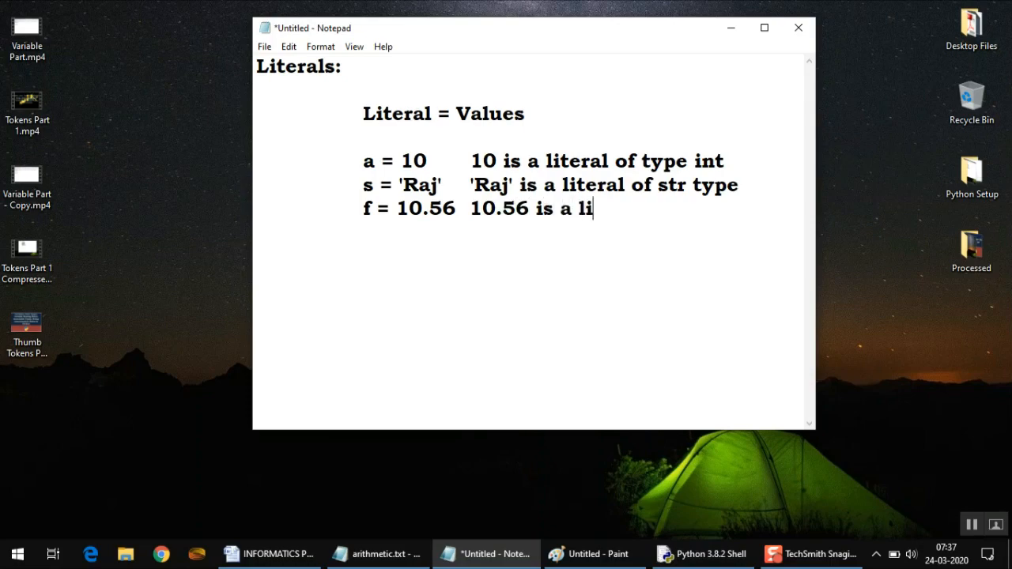
pyautogui.write('teral')
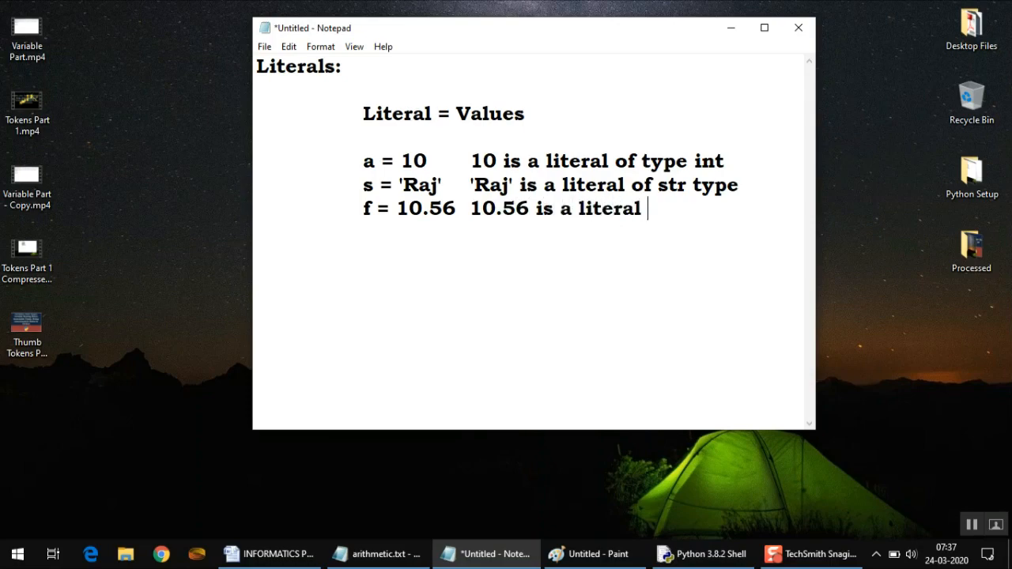
pyautogui.write('of')
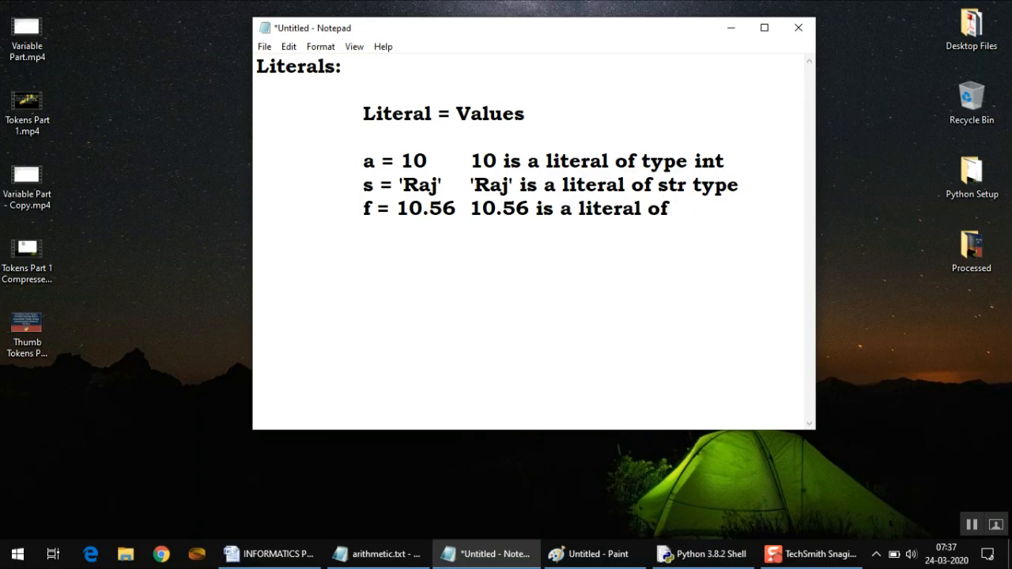
pyautogui.write('float')
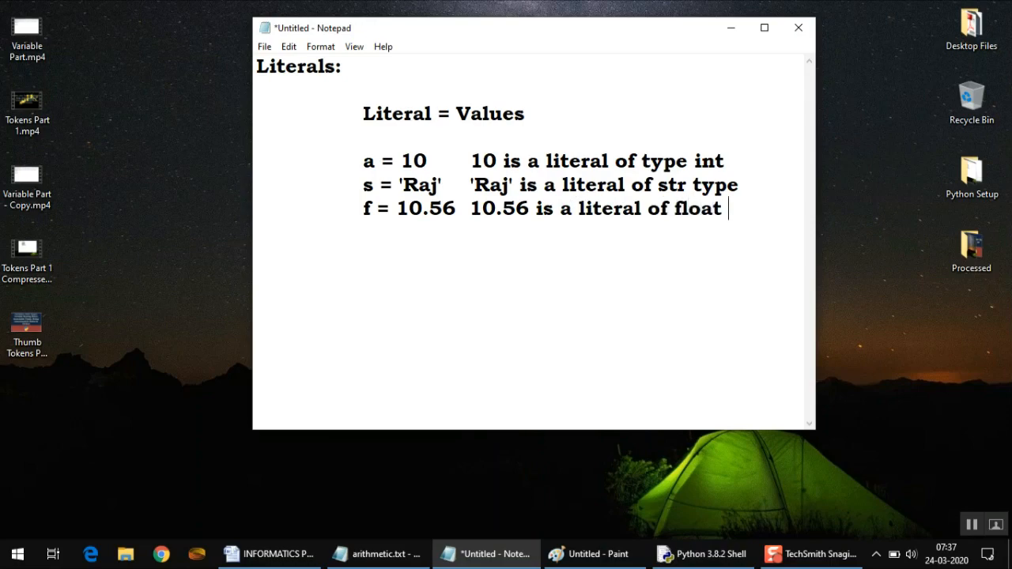
pyautogui.write('type')
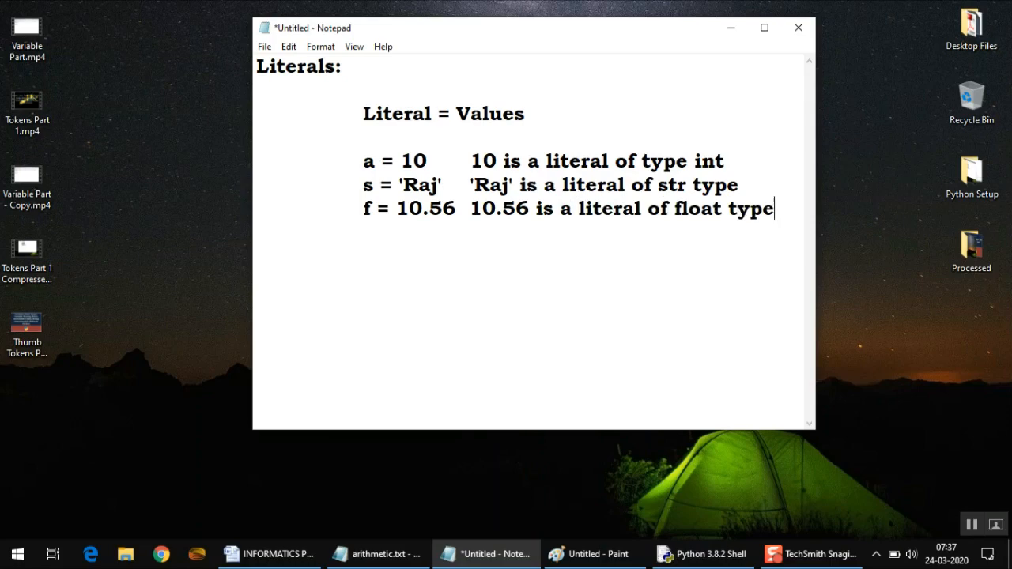
pyautogui.write('.')
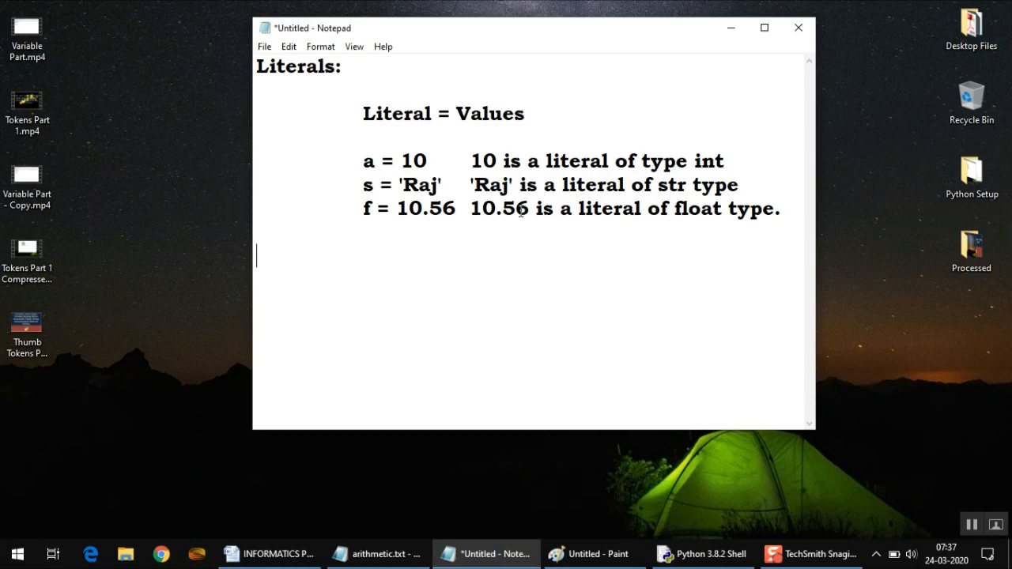
pyautogui.click(456, 209)
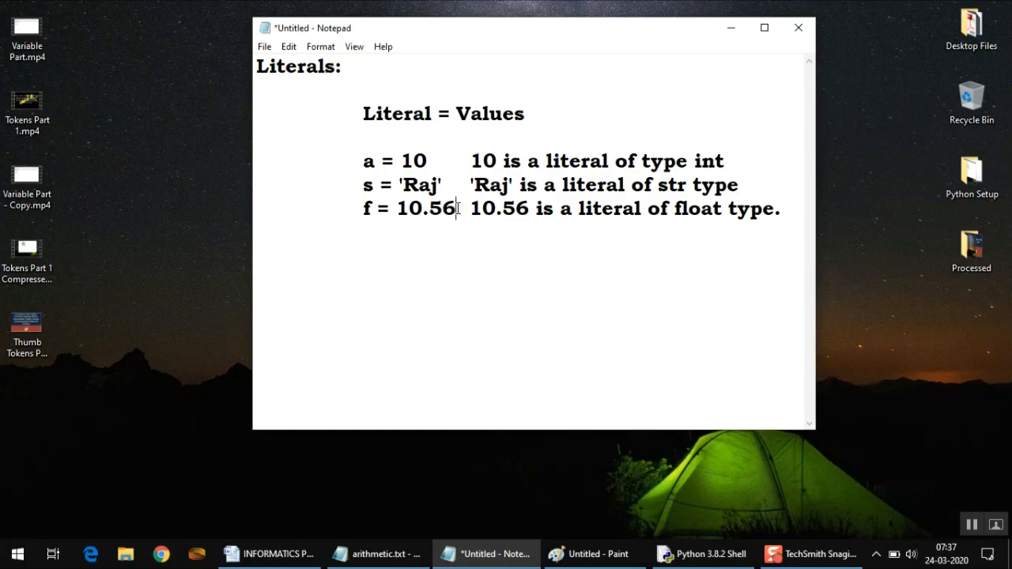
pyautogui.doubleClick(419, 209)
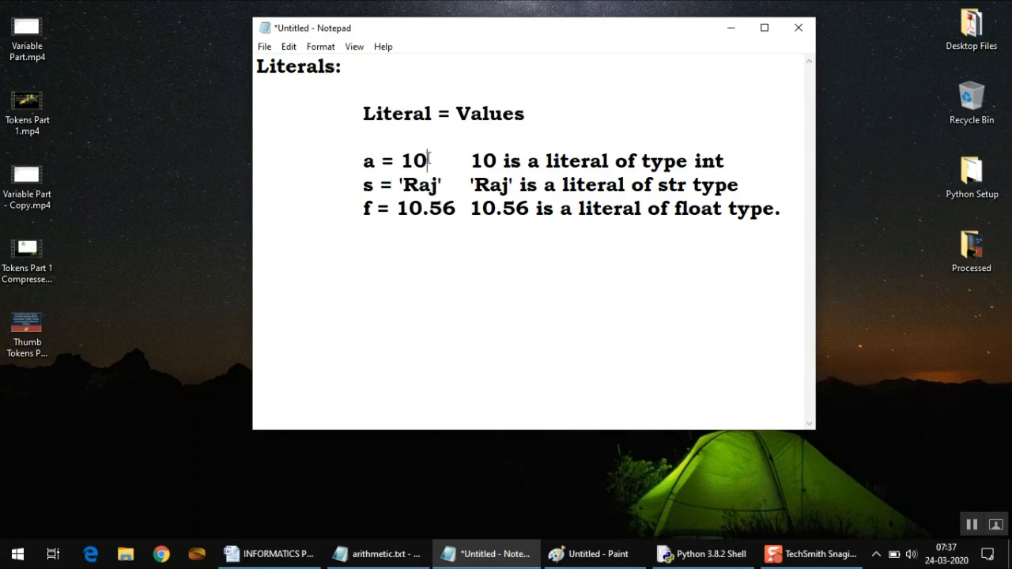
pyautogui.doubleClick(418, 183)
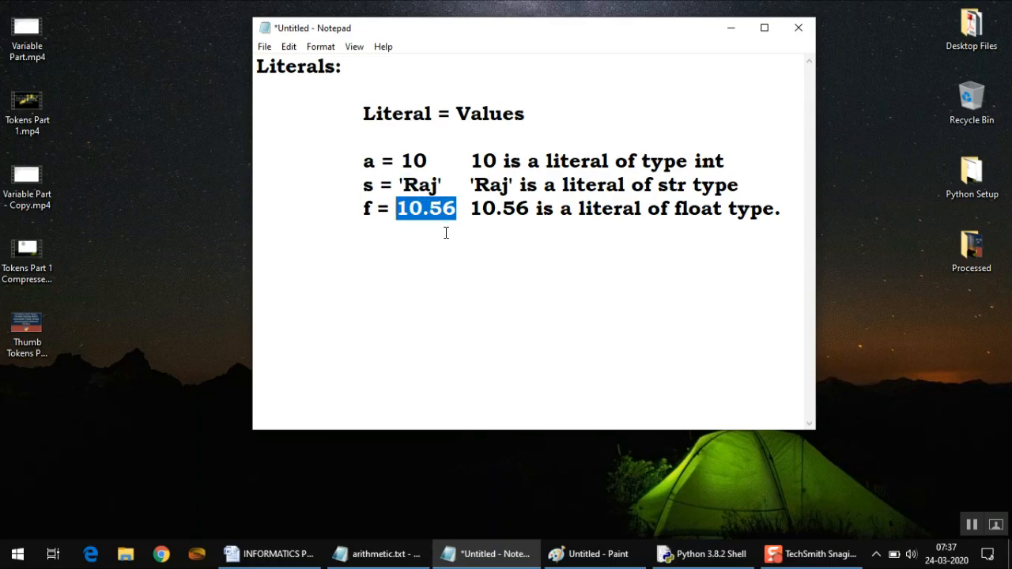
pyautogui.moveTo(446, 184)
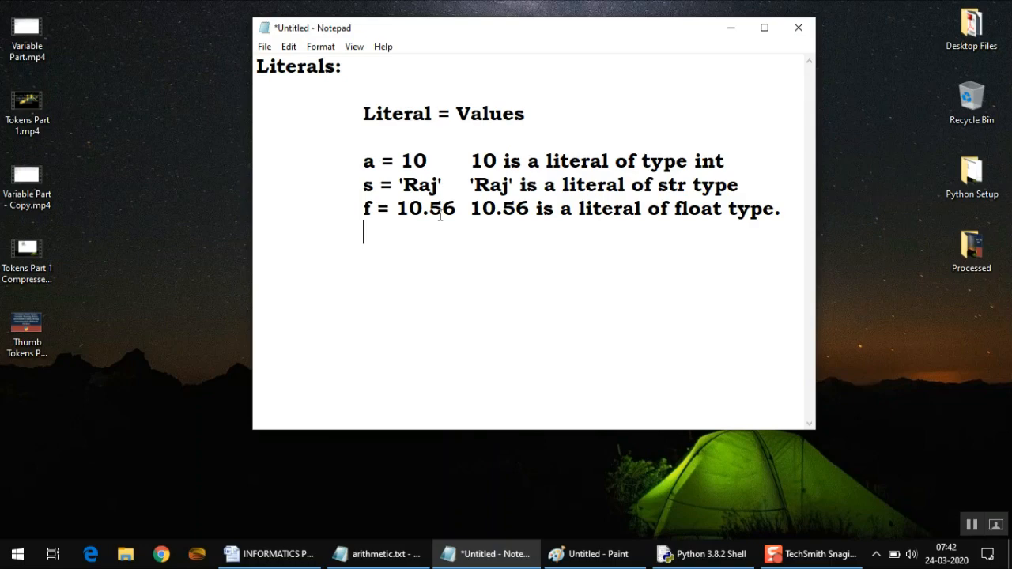
pyautogui.write('True')
pyautogui.write('False')
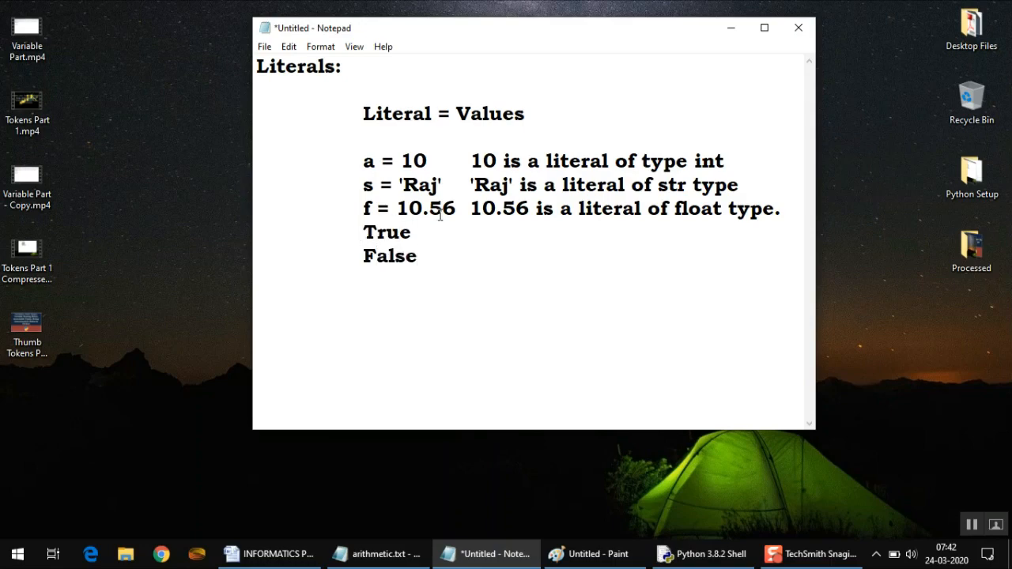
pyautogui.write('x =')
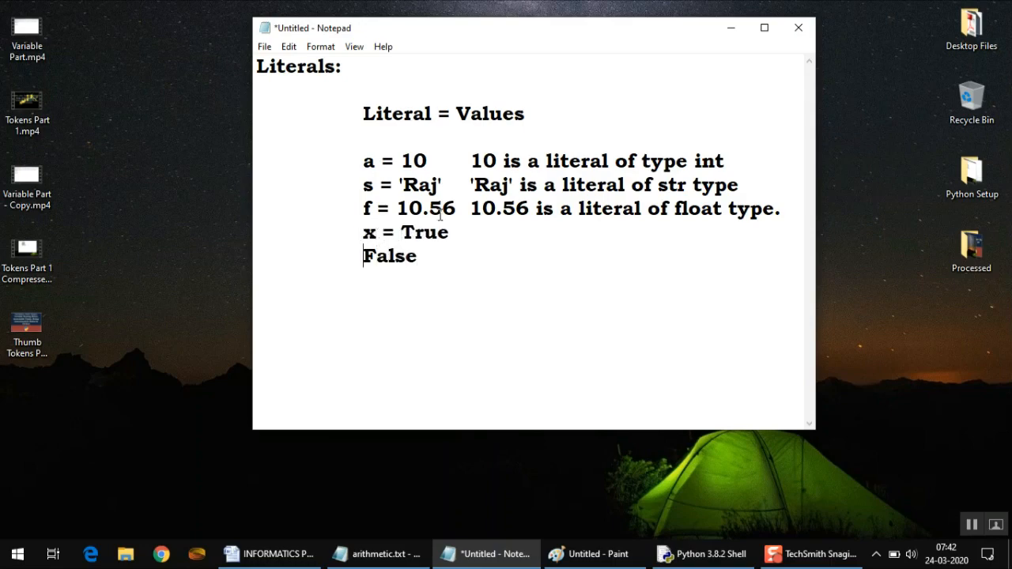
pyautogui.write('y =')
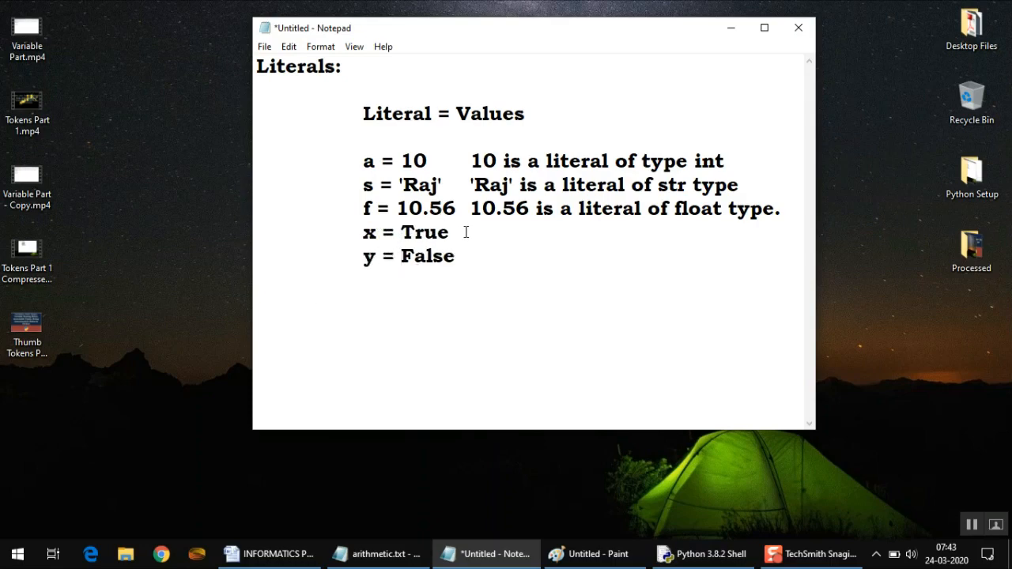
pyautogui.moveTo(446, 256)
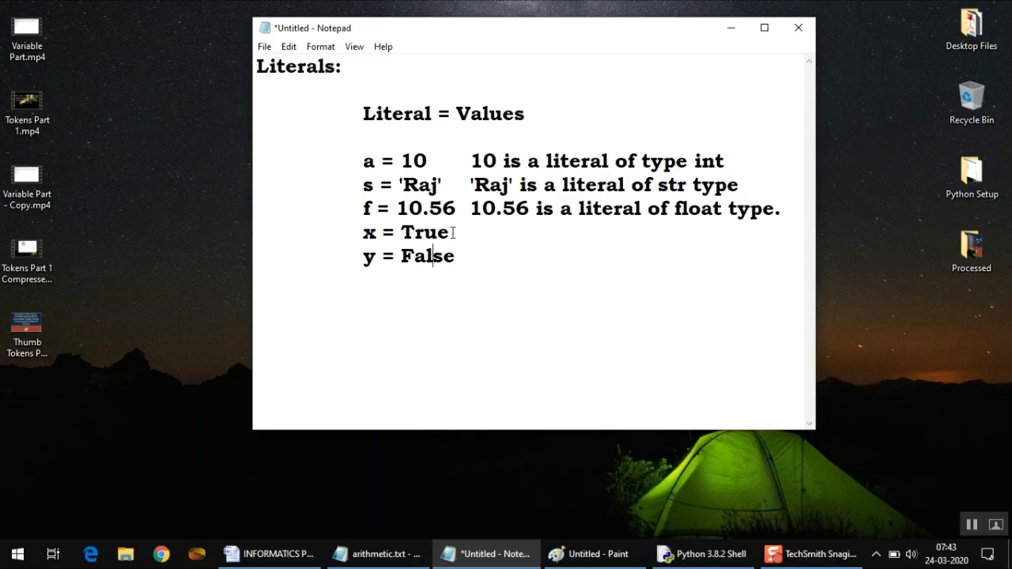
pyautogui.doubleClick(424, 231)
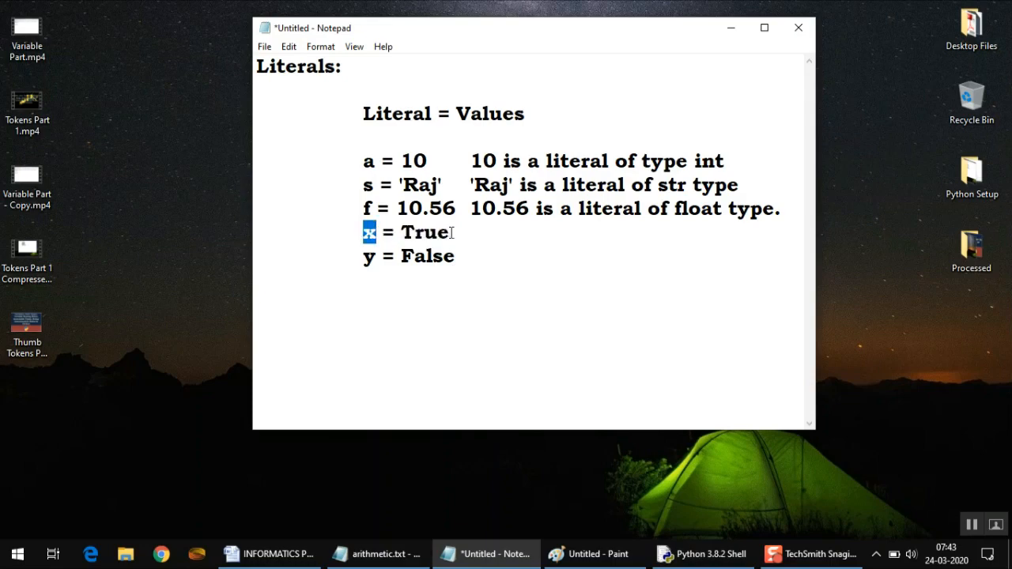
pyautogui.doubleClick(424, 231)
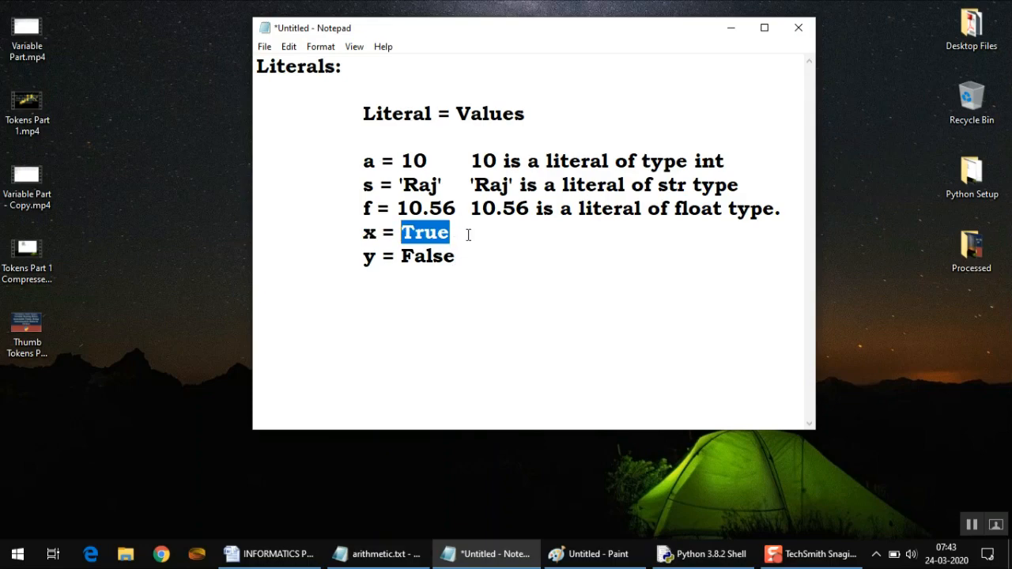
pyautogui.moveTo(400, 256)
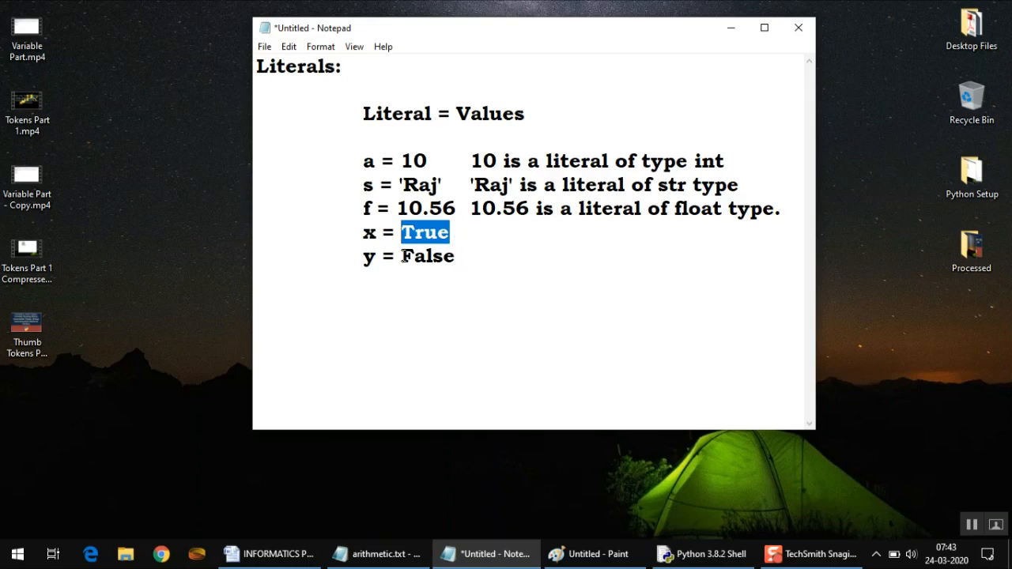
pyautogui.doubleClick(427, 256)
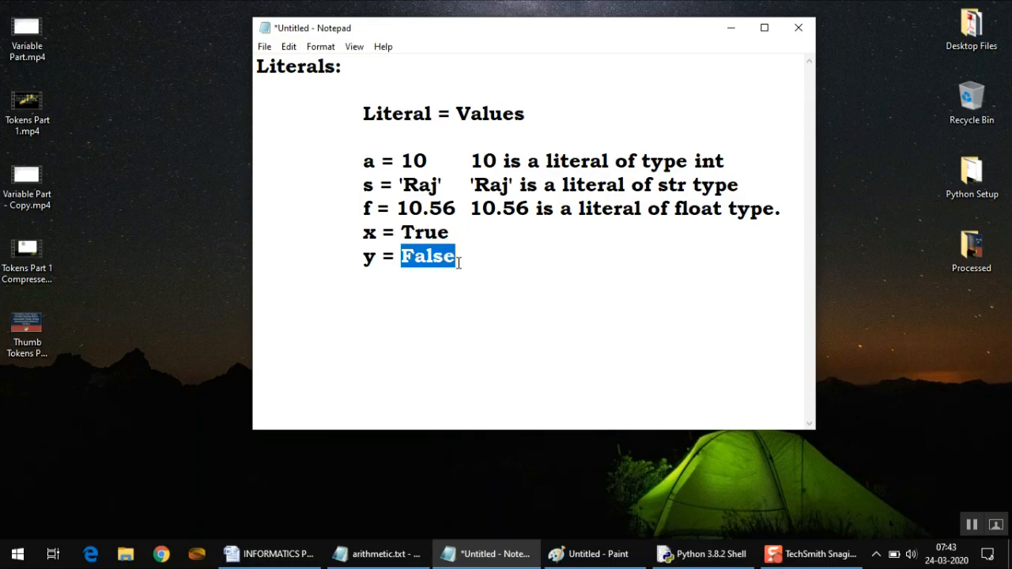
pyautogui.moveTo(471, 234)
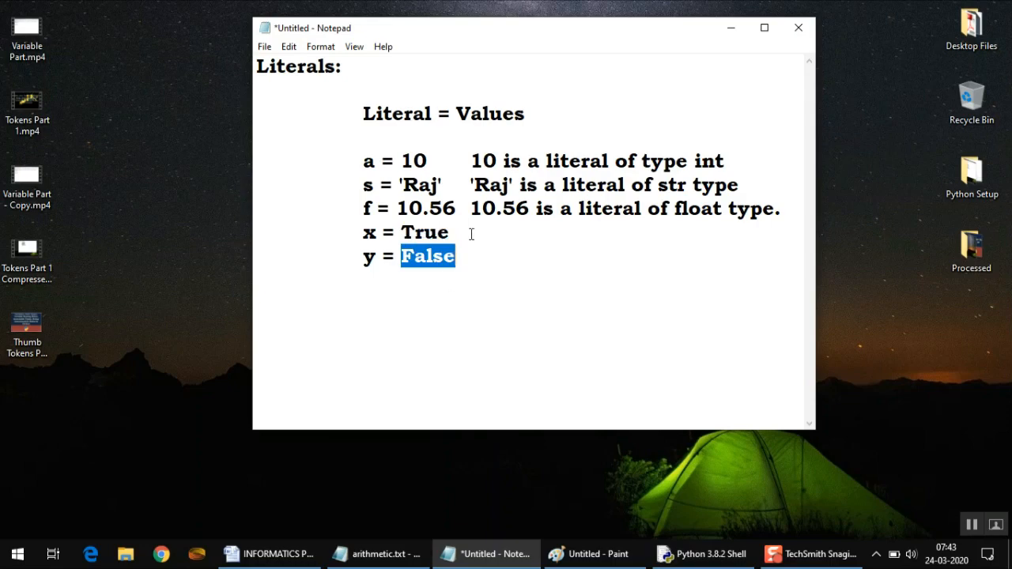
pyautogui.doubleClick(424, 231)
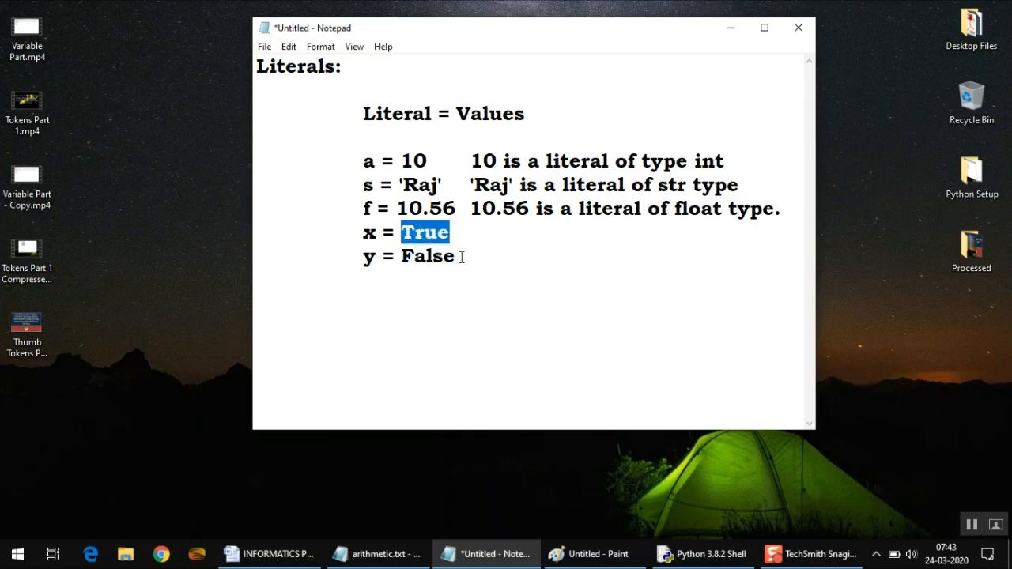
pyautogui.doubleClick(427, 256)
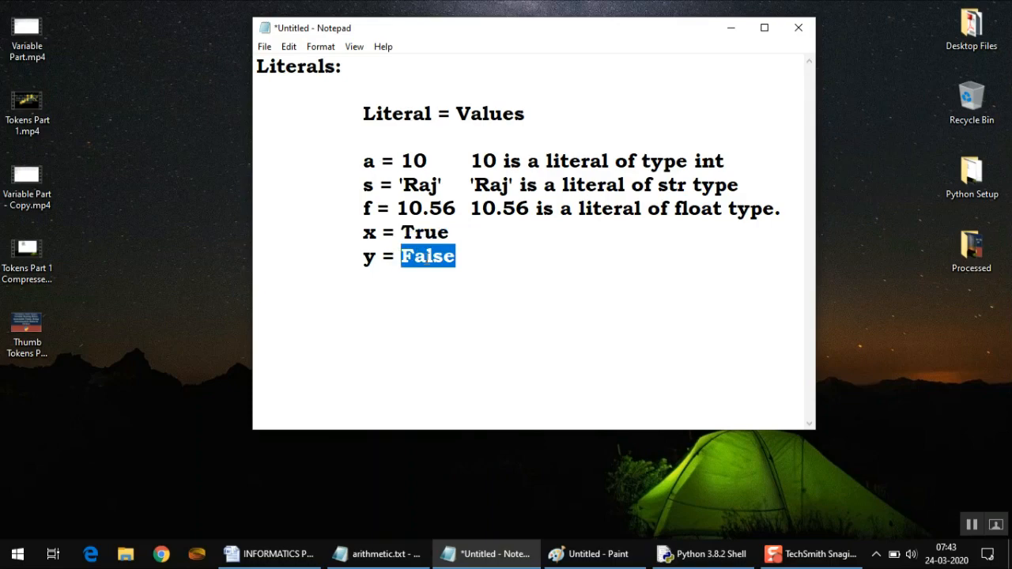
pyautogui.click(475, 231)
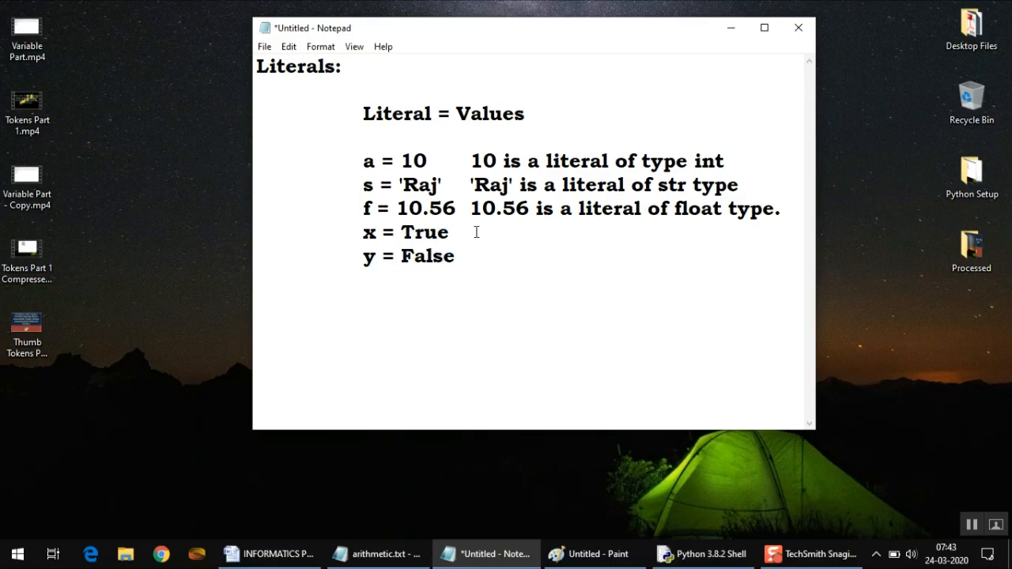
# Annotate x = True with 'True is a literal of boolean type'.
pyautogui.write('True')
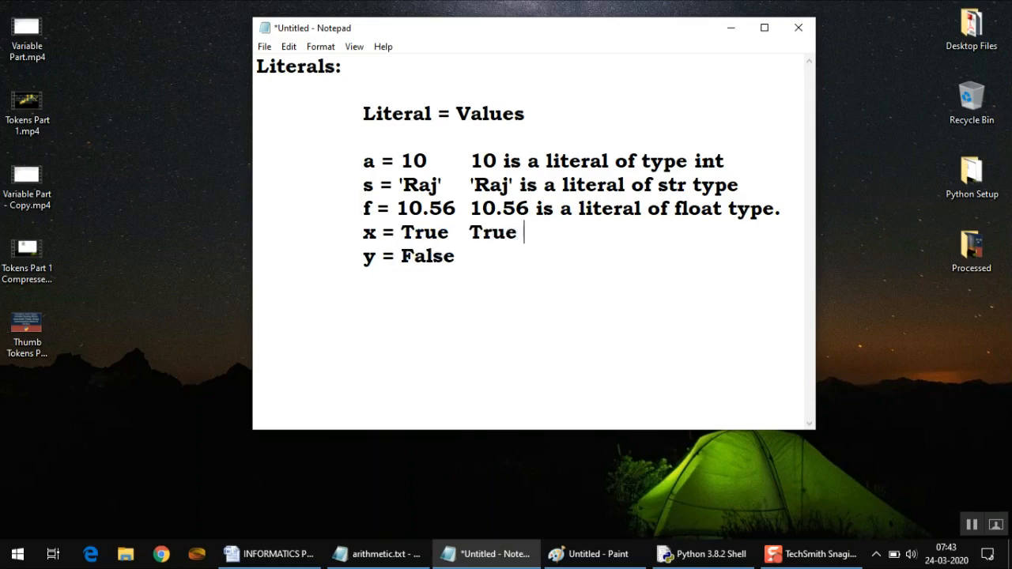
pyautogui.write('i')
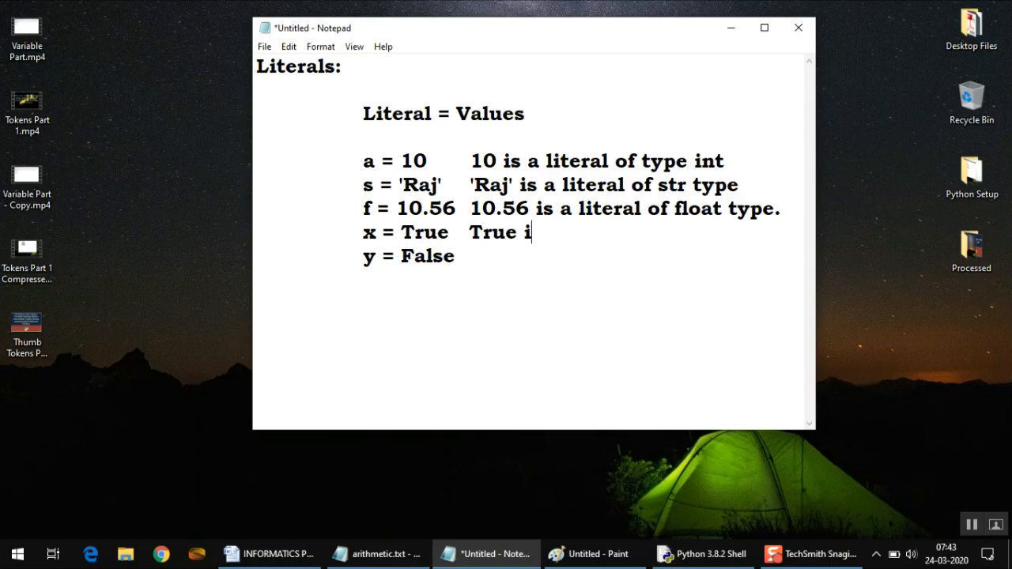
pyautogui.write('s')
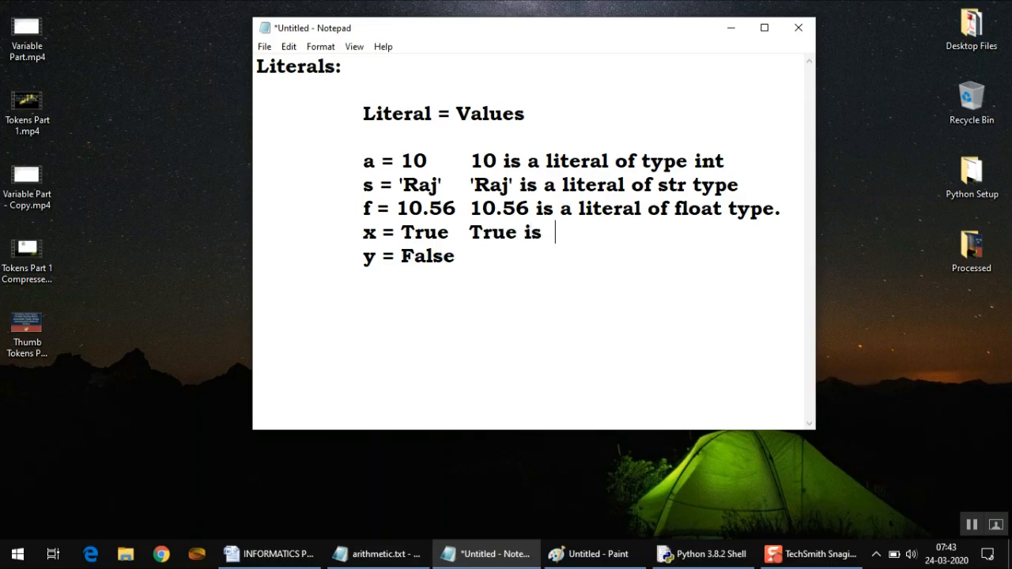
pyautogui.write('a')
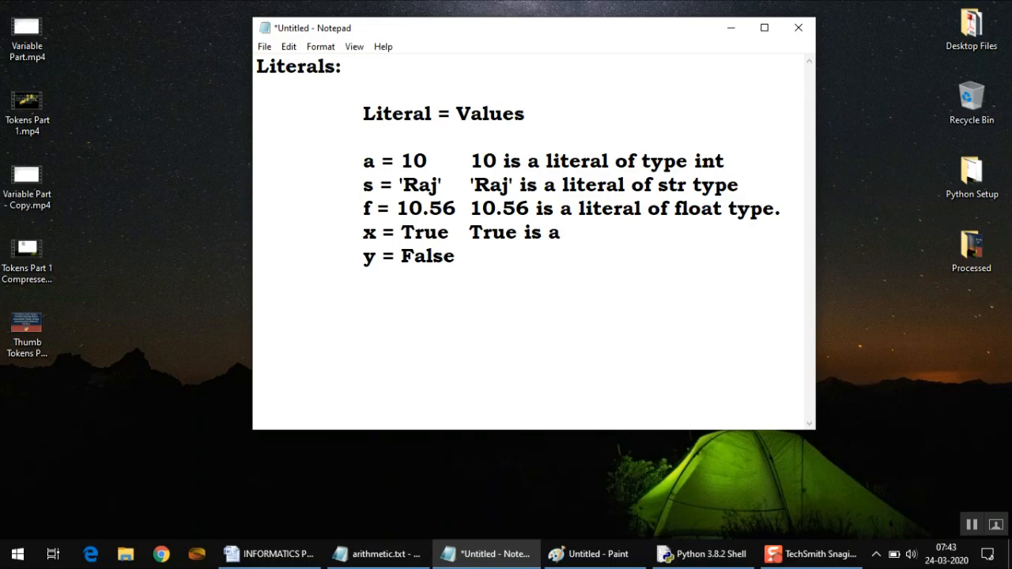
pyautogui.write('literal of boolean')
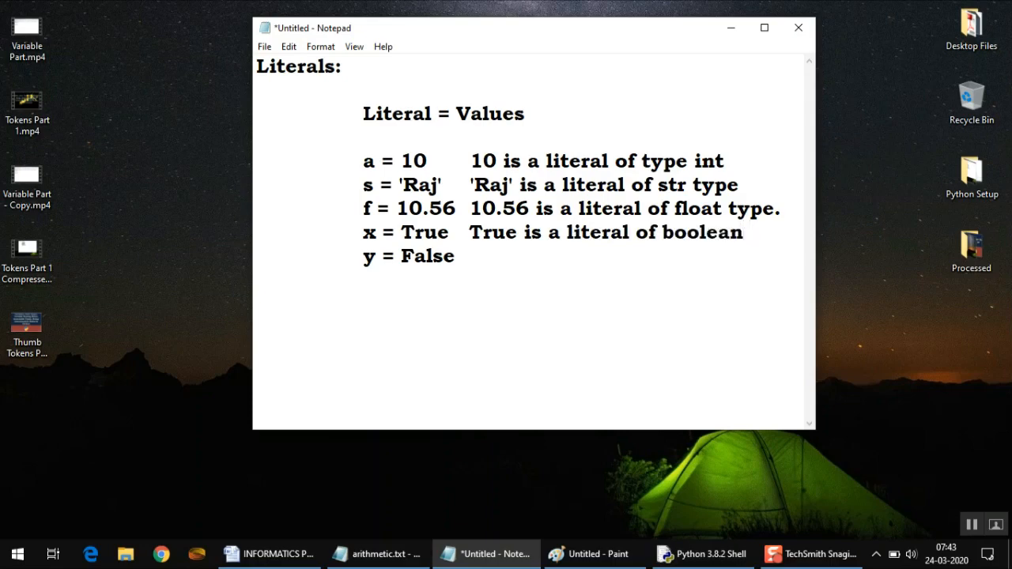
pyautogui.write('type')
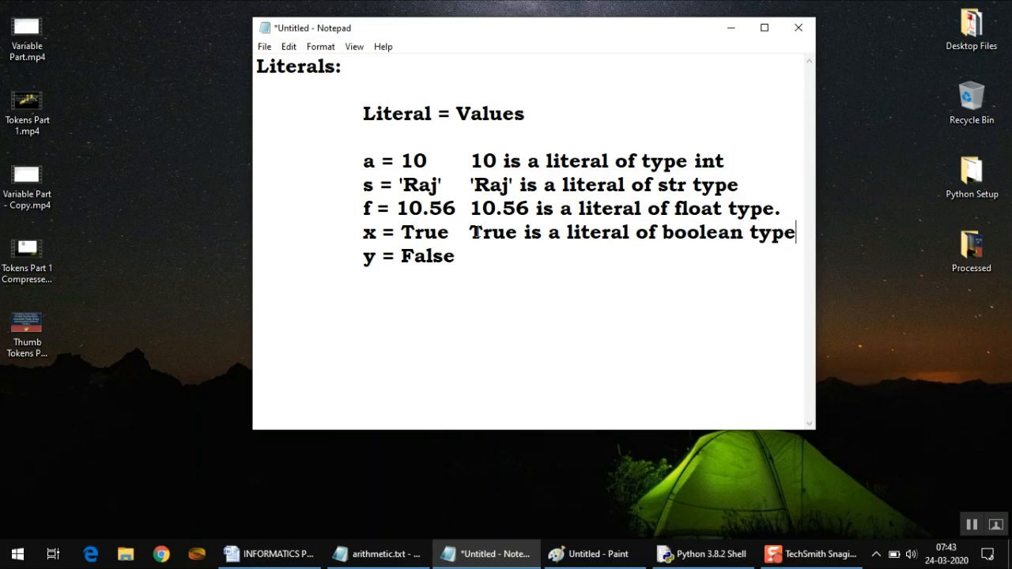
# Point out the value False on the y line and begin its annotation with ''False''.
pyautogui.doubleClick(427, 256)
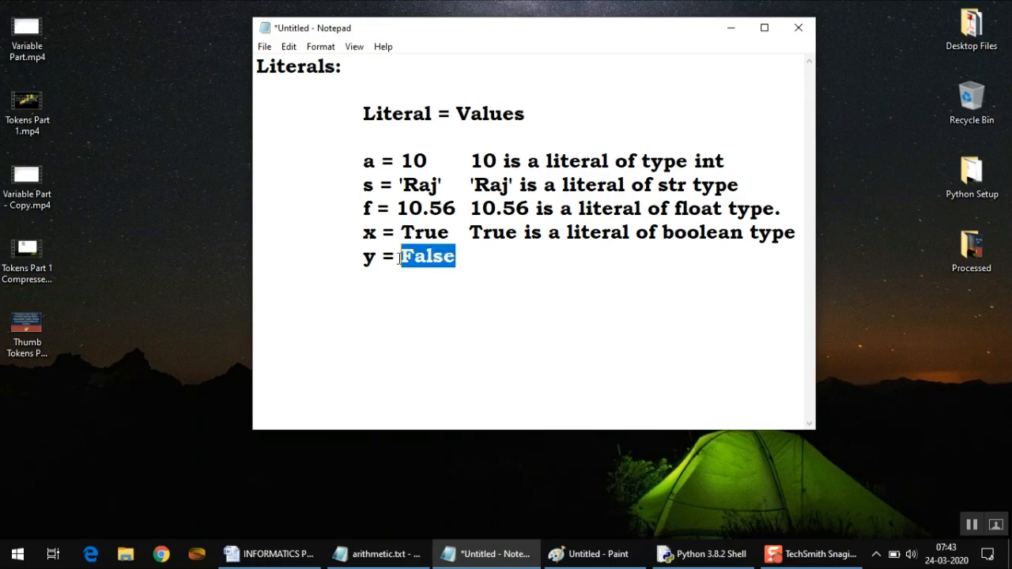
pyautogui.click(407, 231)
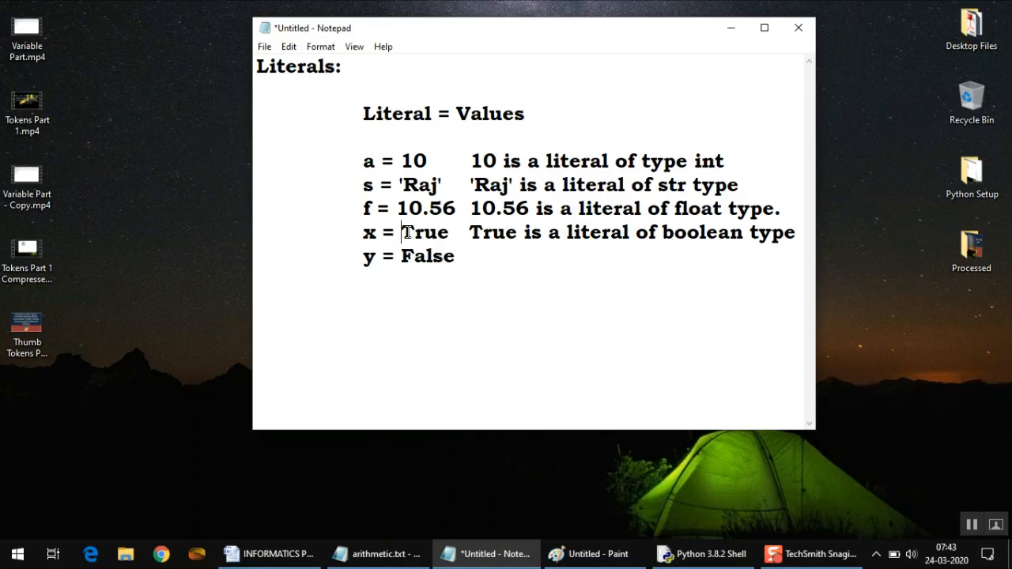
pyautogui.doubleClick(427, 256)
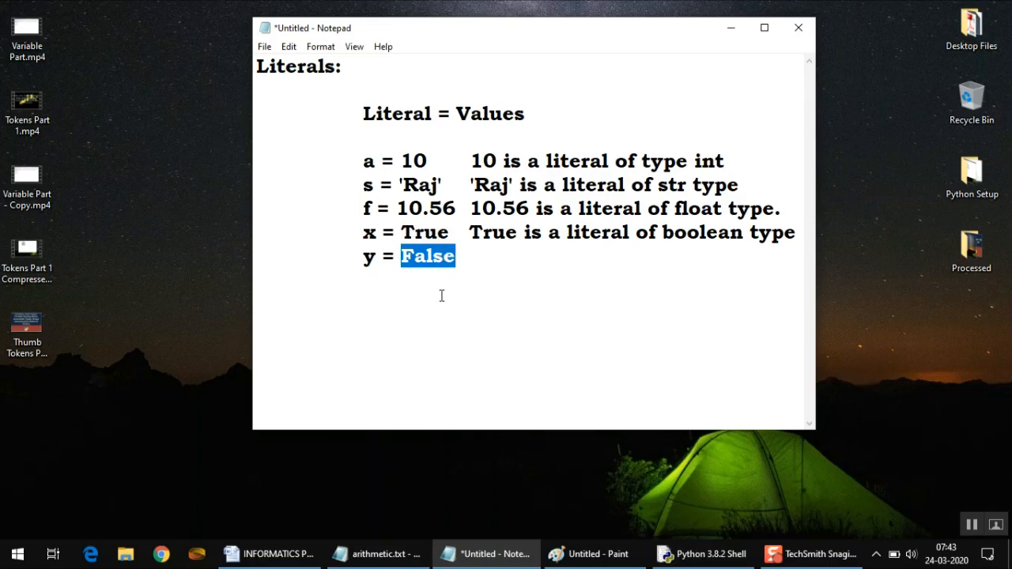
pyautogui.click(408, 256)
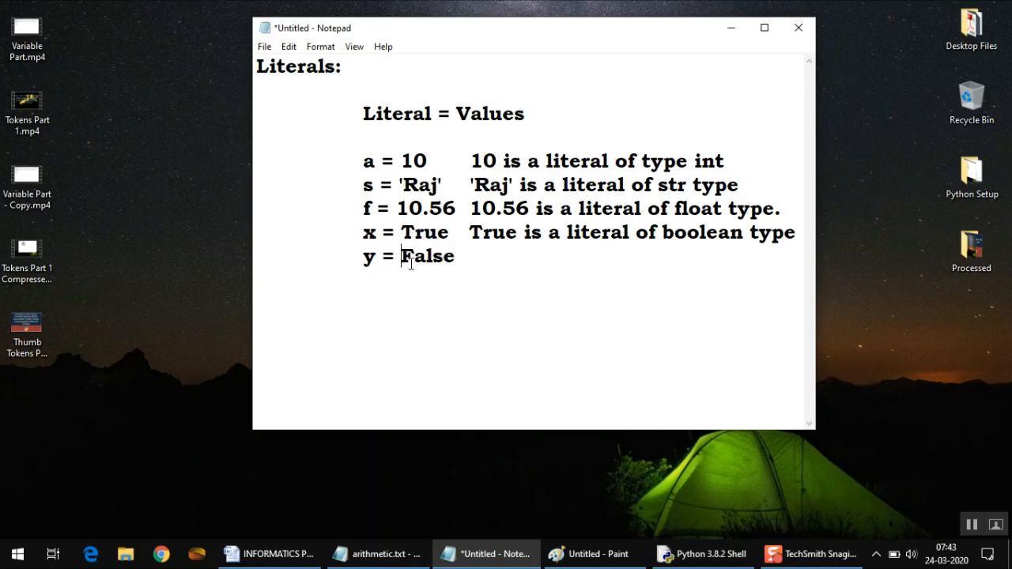
pyautogui.write("'False'")
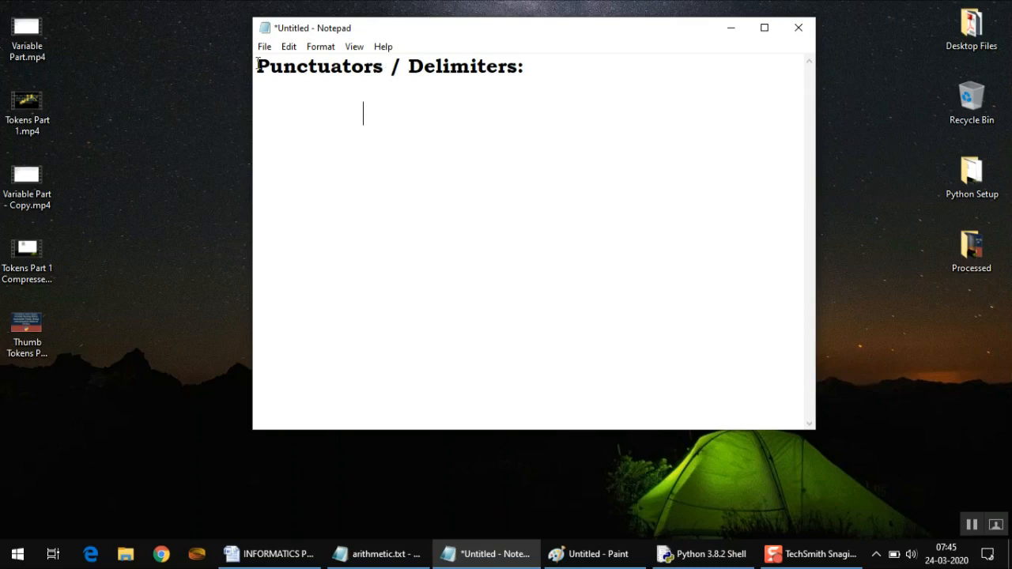
# Emphasize the word Delimiters in the 'Punctuators / Delimiters:' heading.
pyautogui.doubleClick(456, 67)
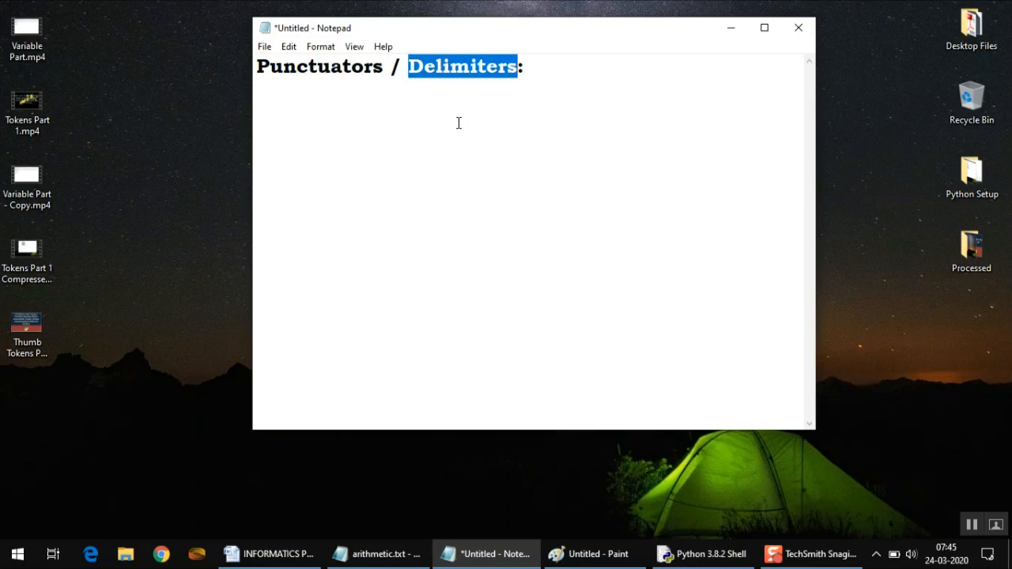
pyautogui.moveTo(459, 117)
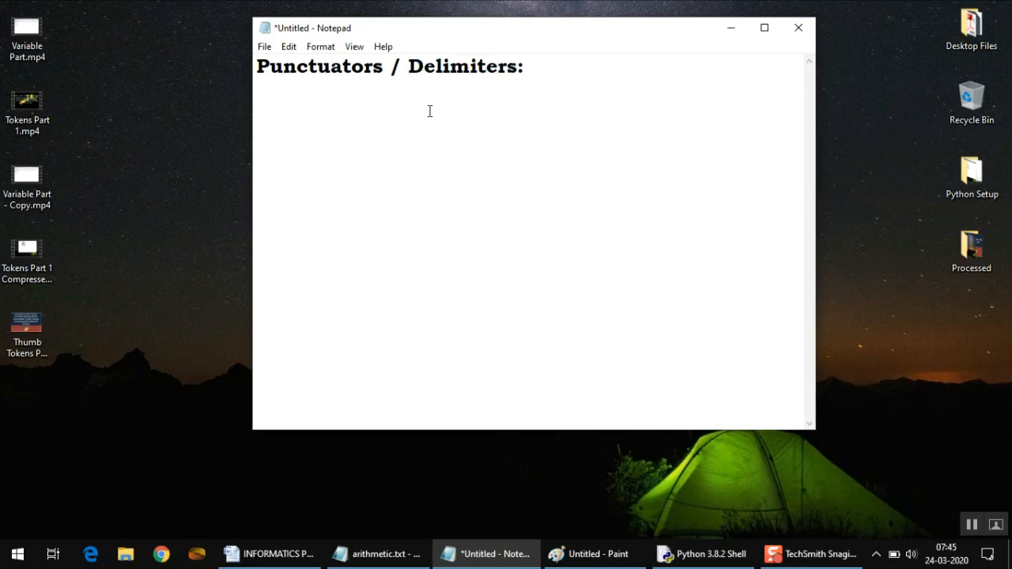
# Type the delimiter symbols [ ] , () : . "" on the line under the heading.
pyautogui.write('[ ]')
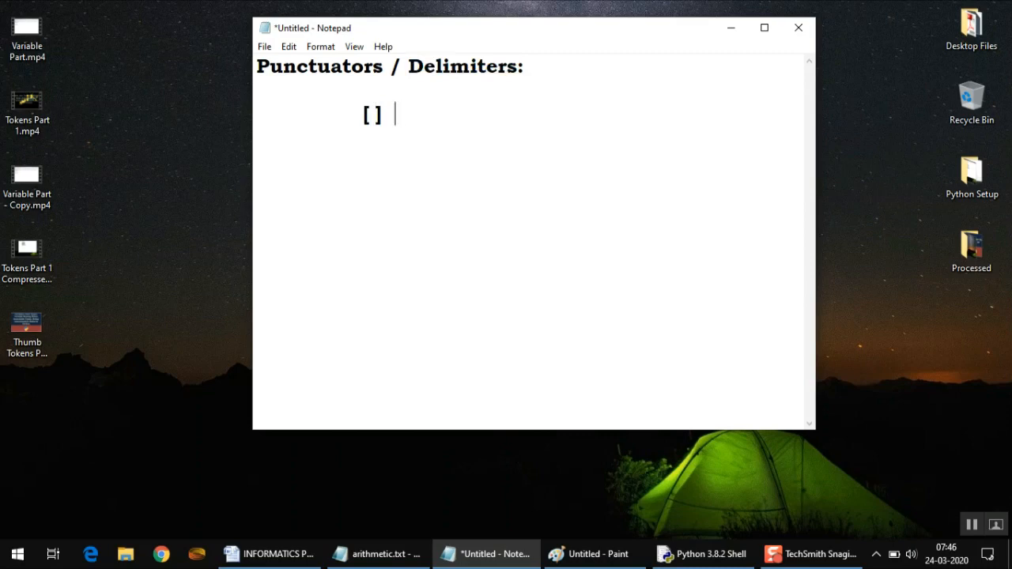
pyautogui.write(', {')
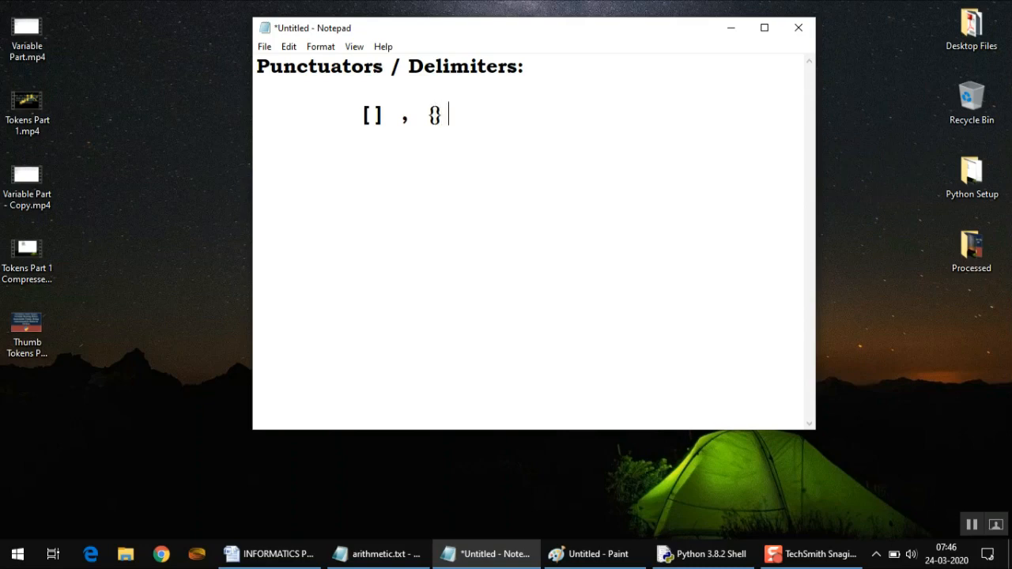
pyautogui.write('()')
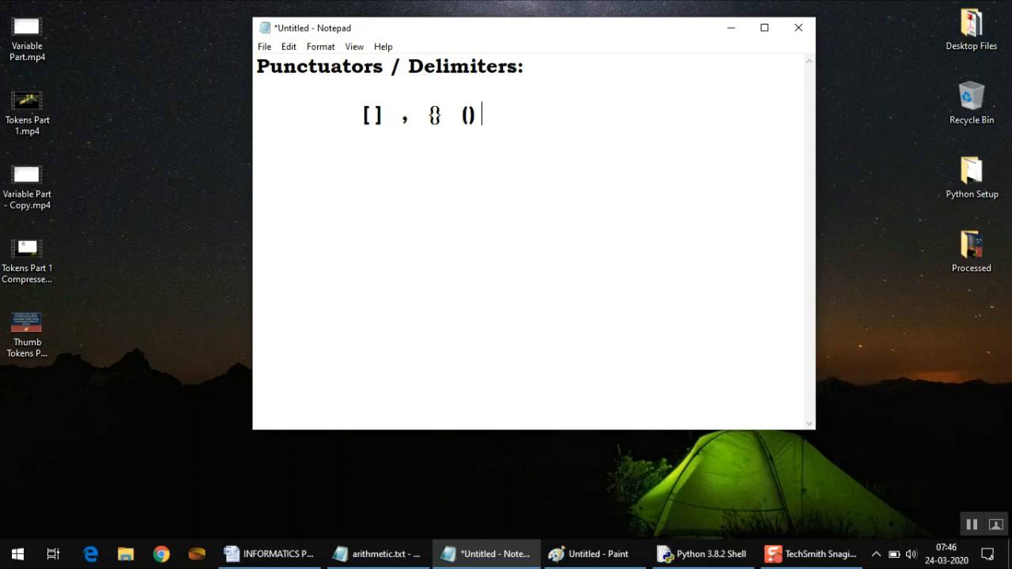
pyautogui.write(':')
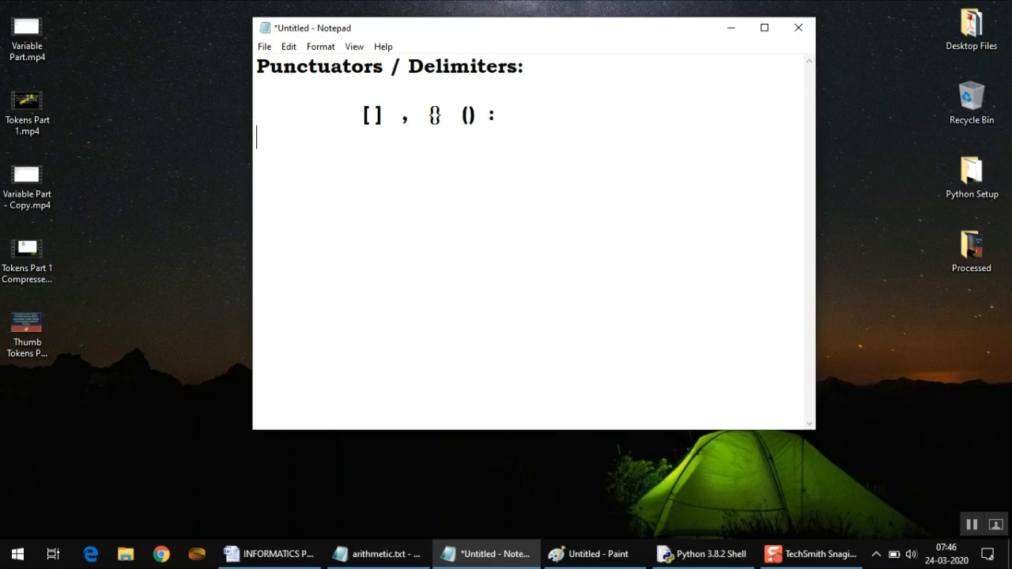
pyautogui.write('.')
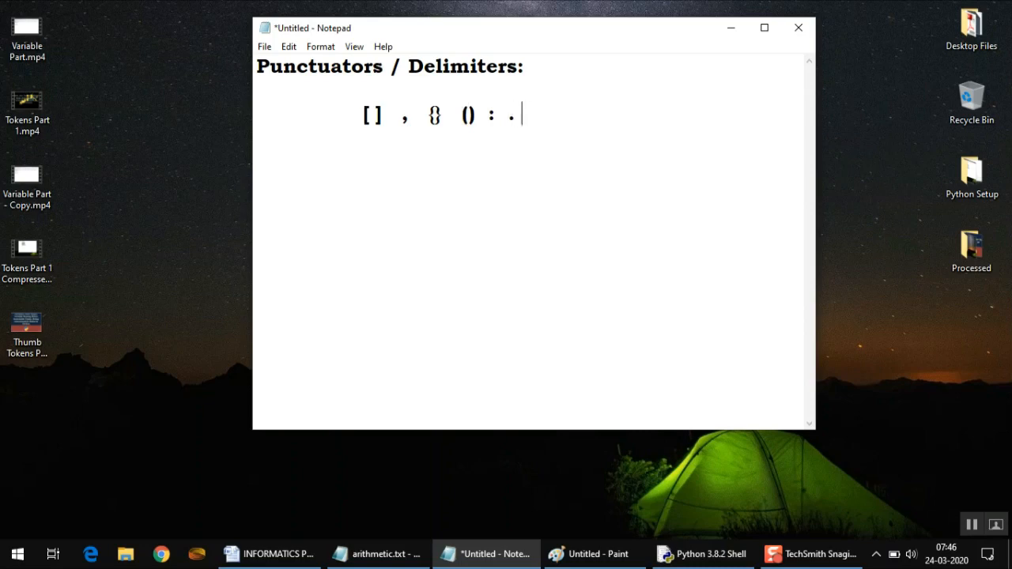
pyautogui.write('""')
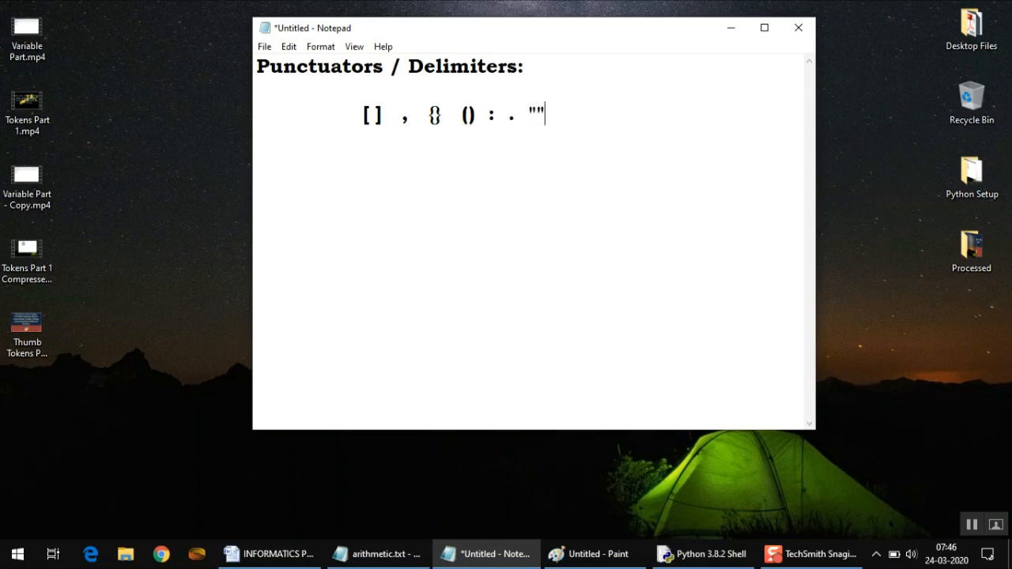